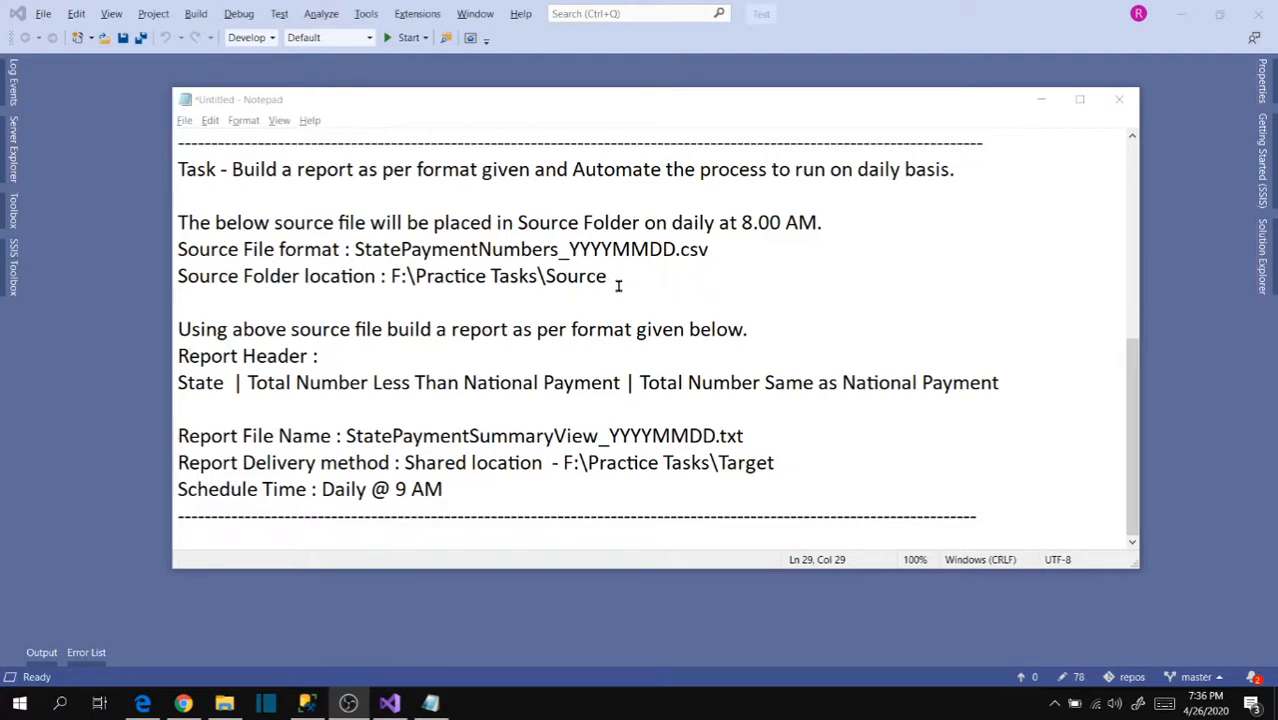
pyautogui.moveTo(380, 264)
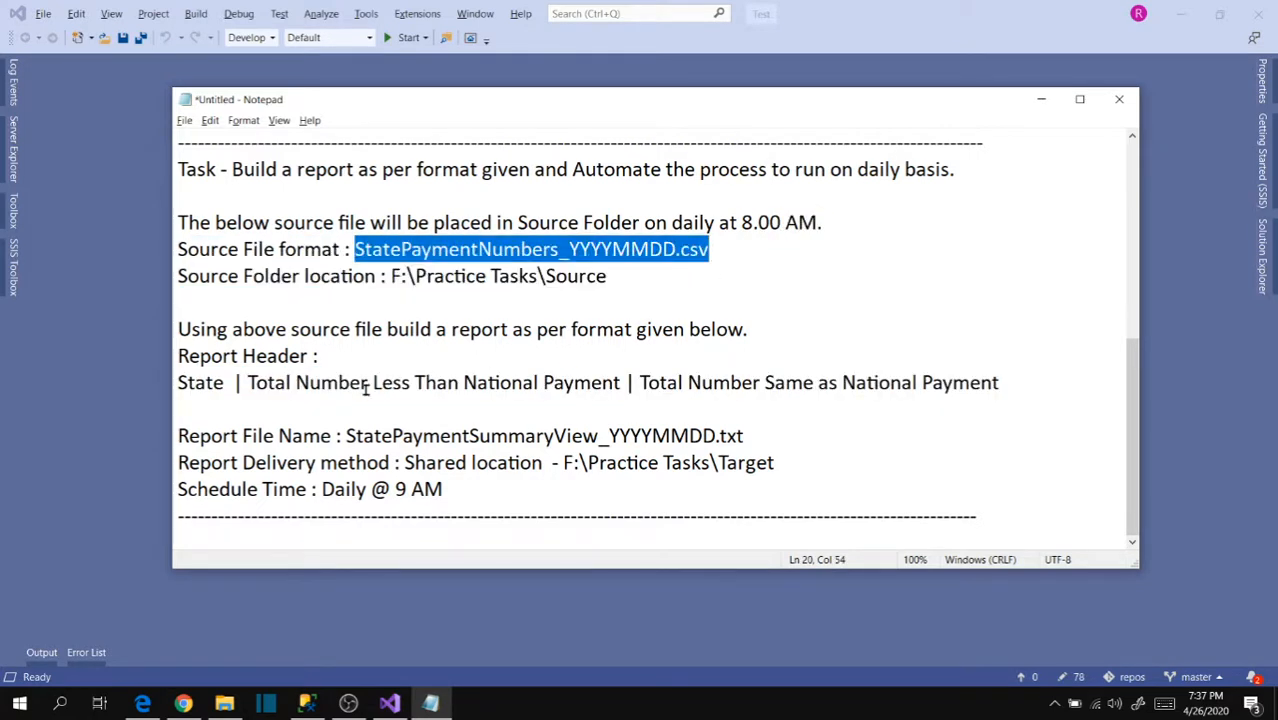
# Step: Select 'State' in the Notepad report header, then show the Source folder in File Explorer
pyautogui.doubleClick(197, 383)
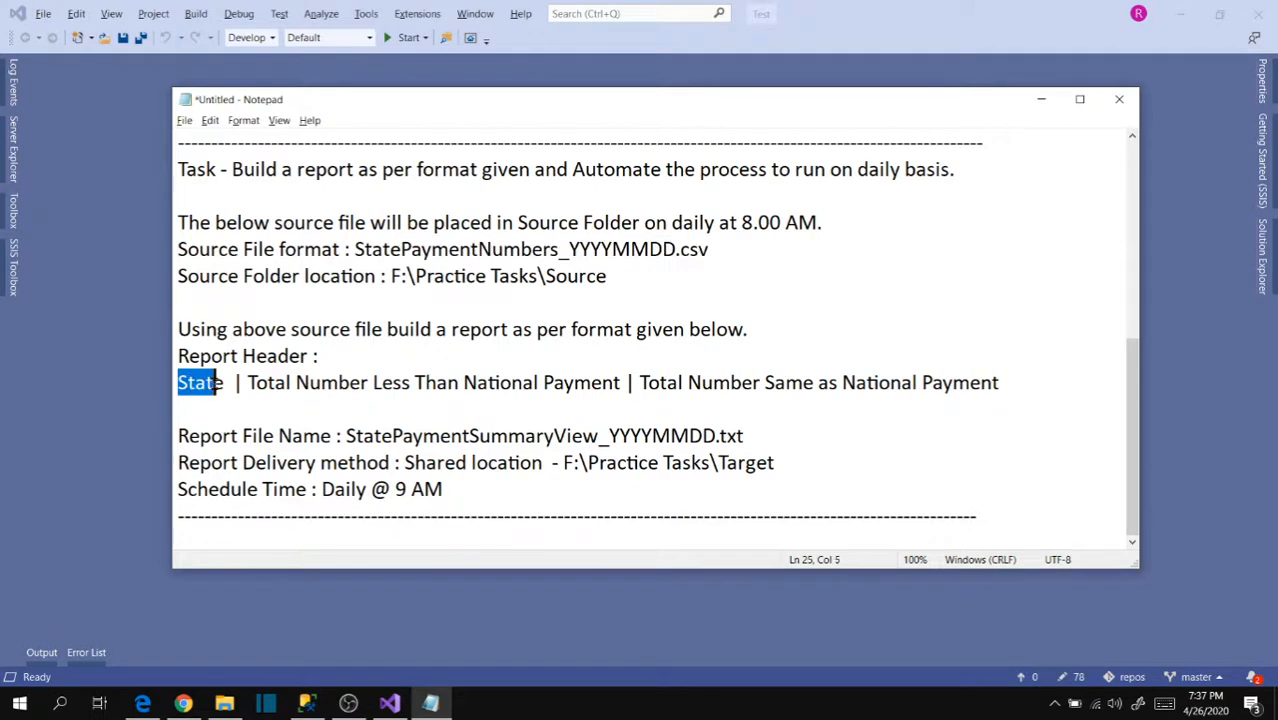
pyautogui.click(556, 249)
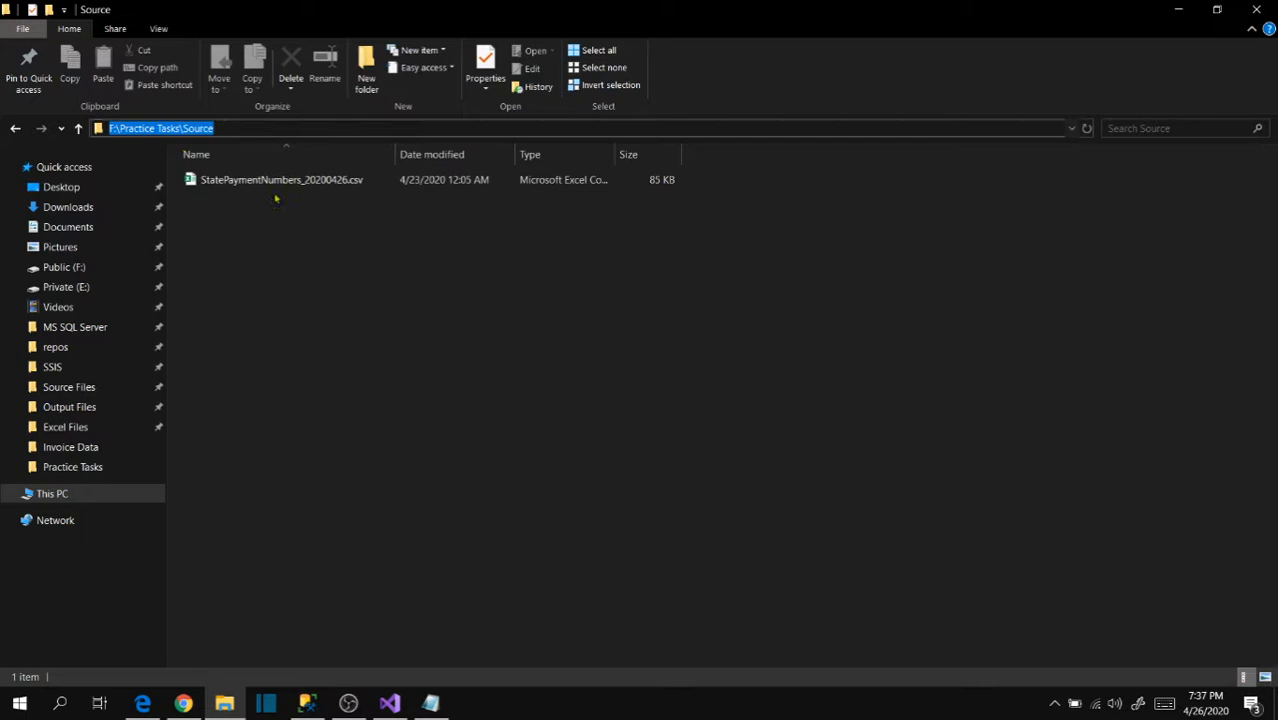
# Step: Open StatePaymentNumbers_20200426.csv from F:\Practice Tasks\Source in Excel
pyautogui.click(281, 179)
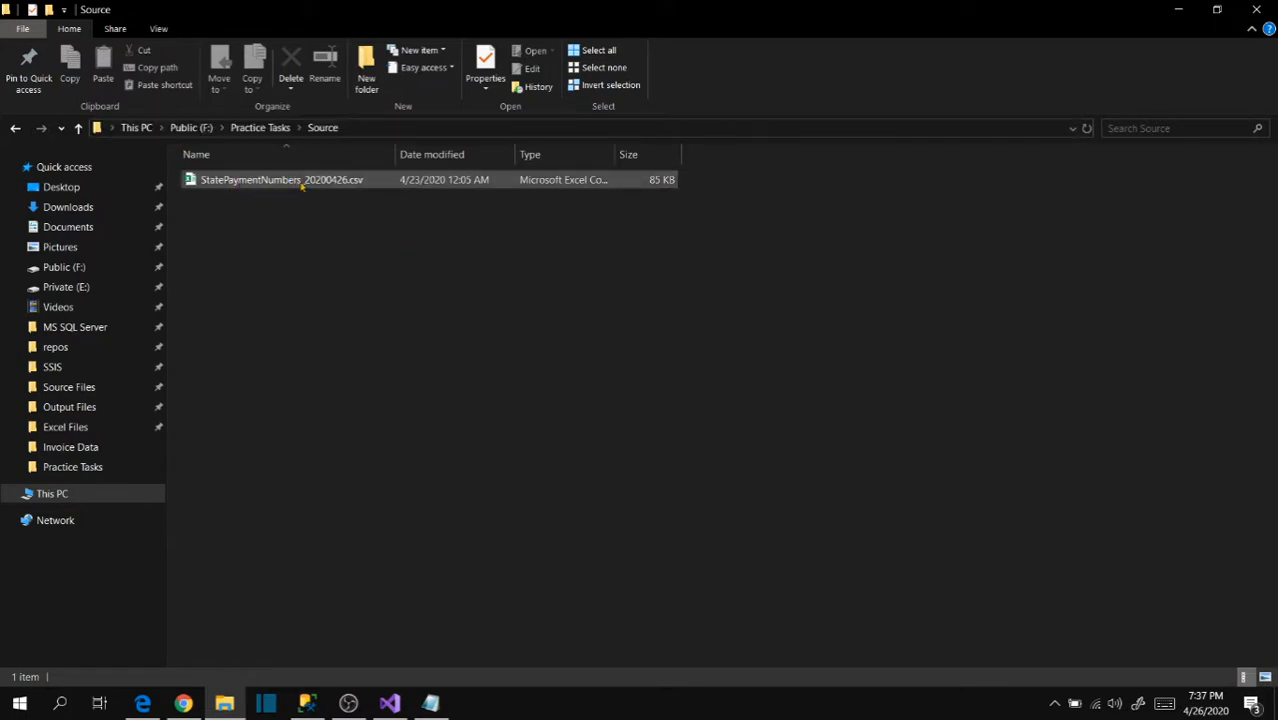
pyautogui.click(261, 231)
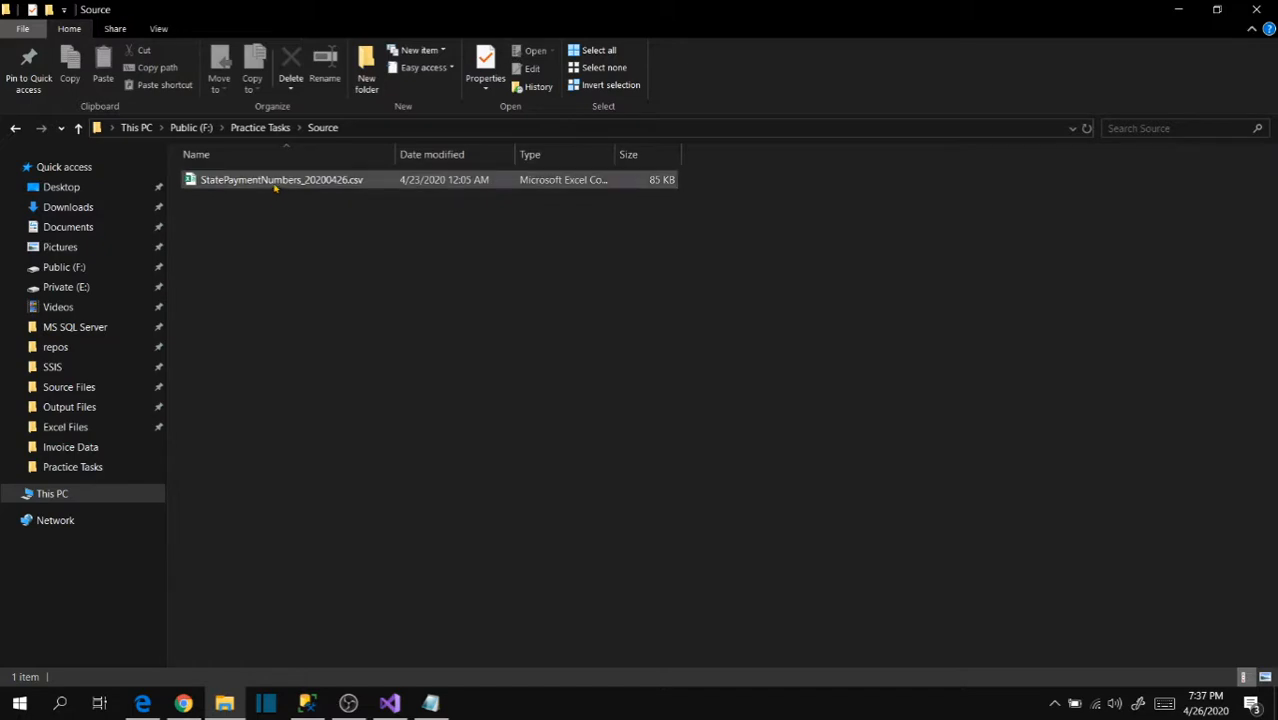
pyautogui.click(275, 179)
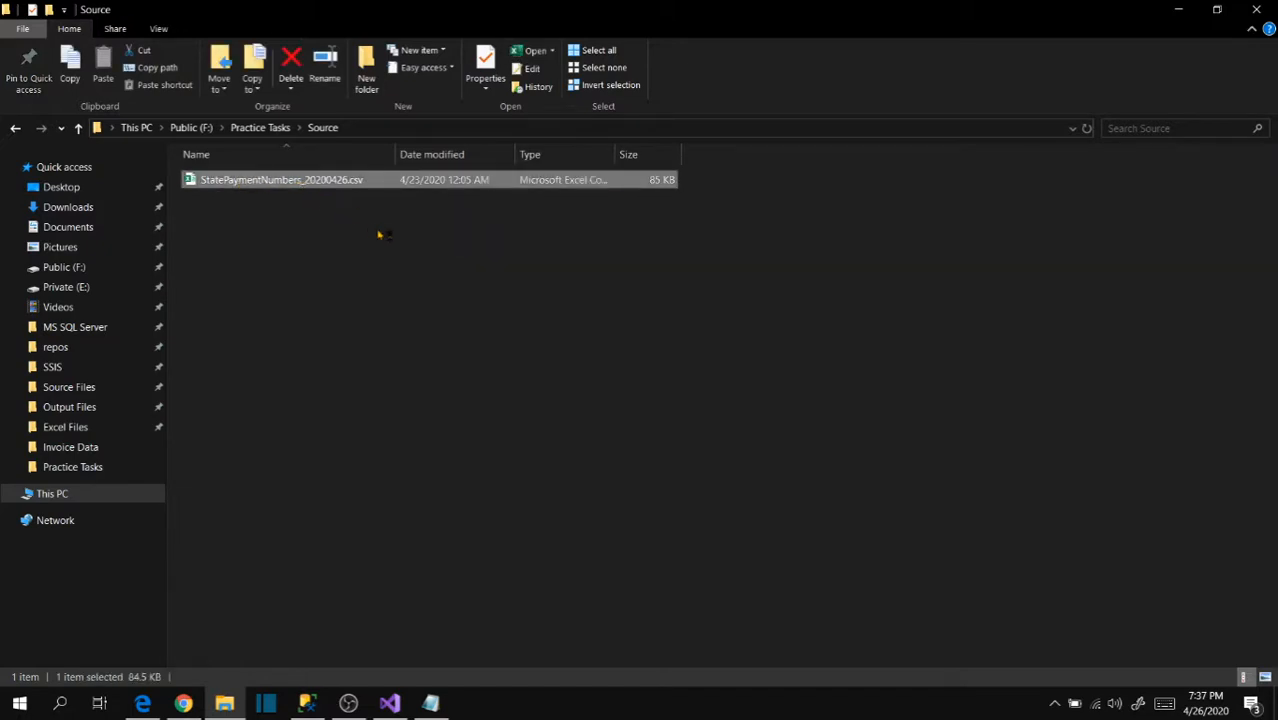
pyautogui.doubleClick(283, 179)
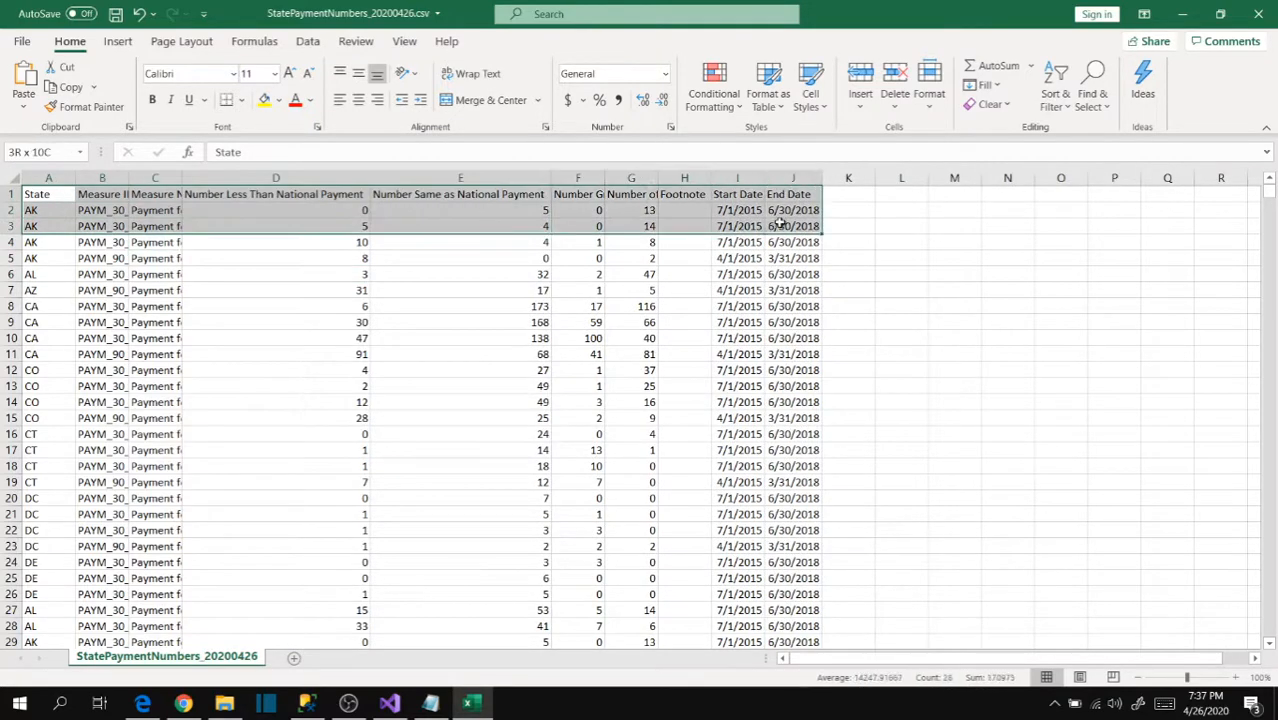
# Step: Check the State, Number Less Than and Number Same as National Payment columns against the header
pyautogui.click(458, 466)
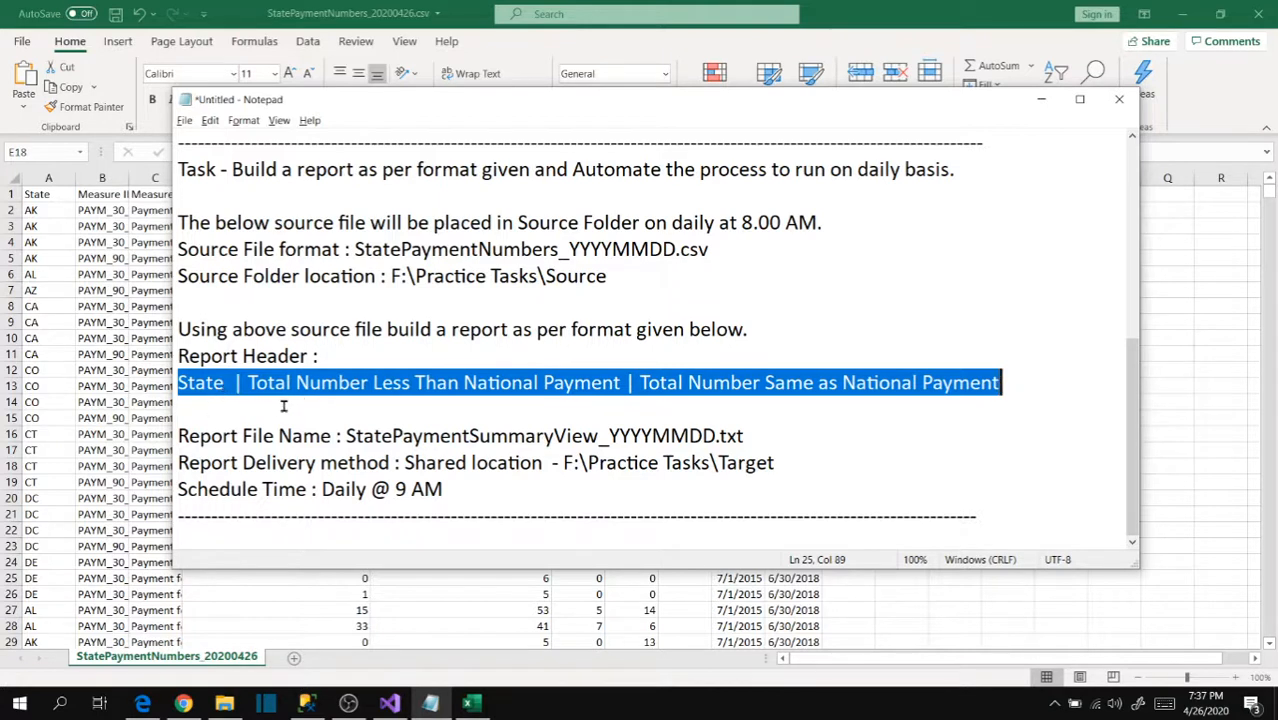
pyautogui.moveTo(201, 405)
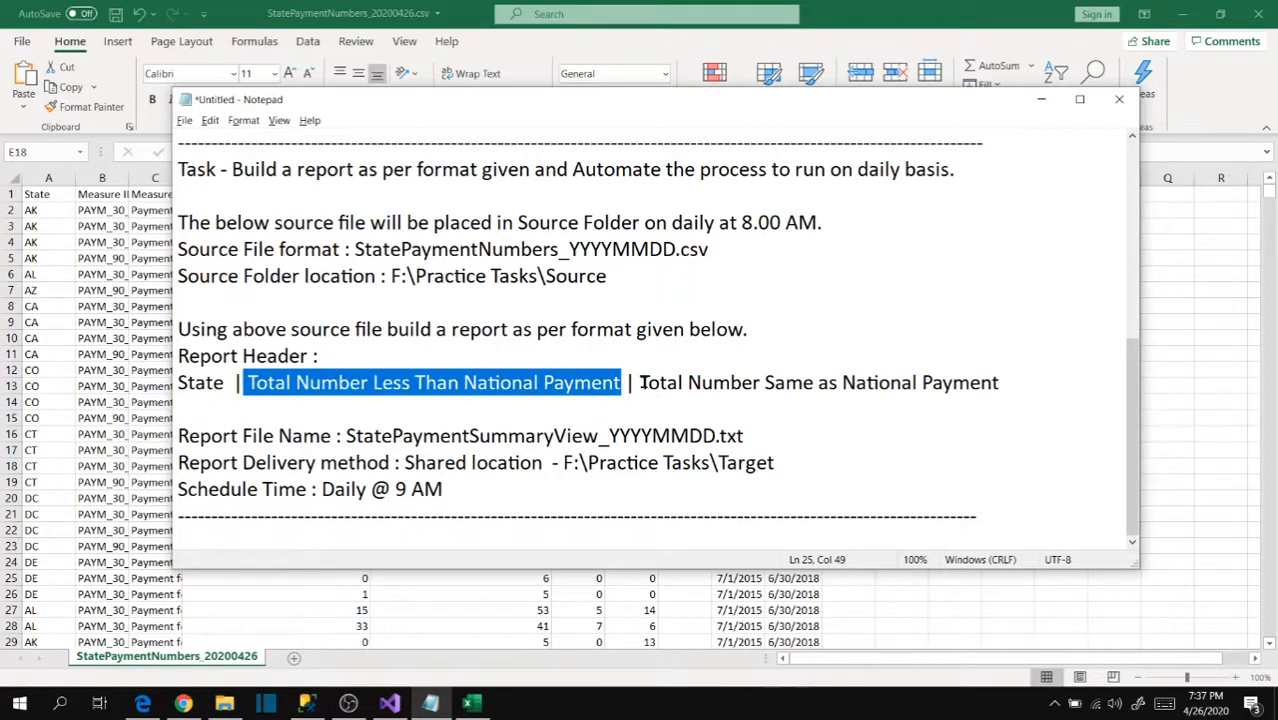
pyautogui.moveTo(790, 390)
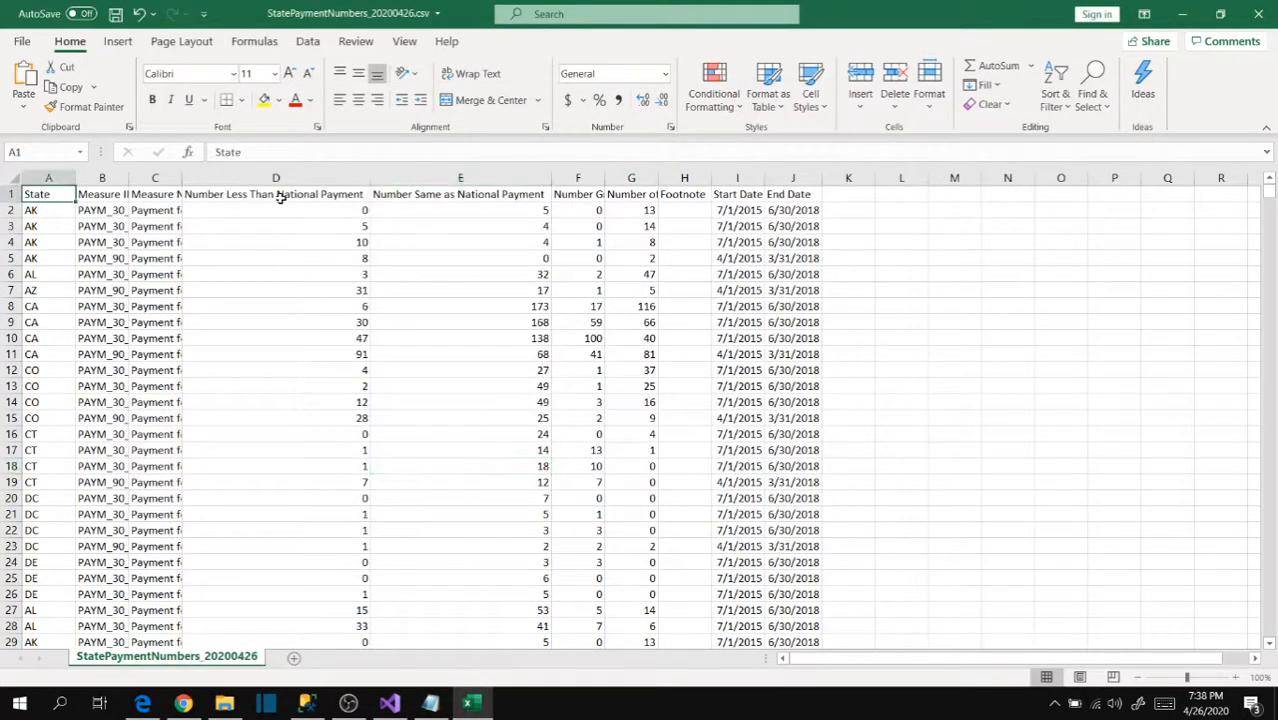
pyautogui.click(275, 194)
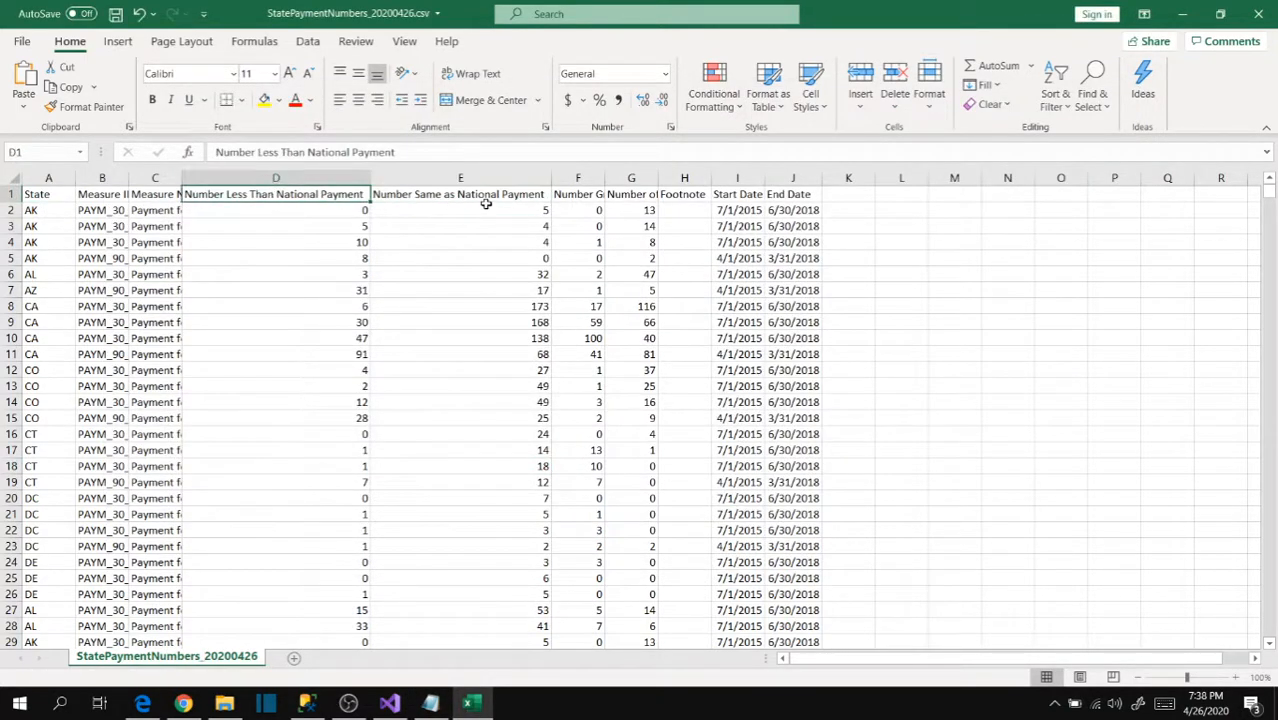
pyautogui.click(275, 226)
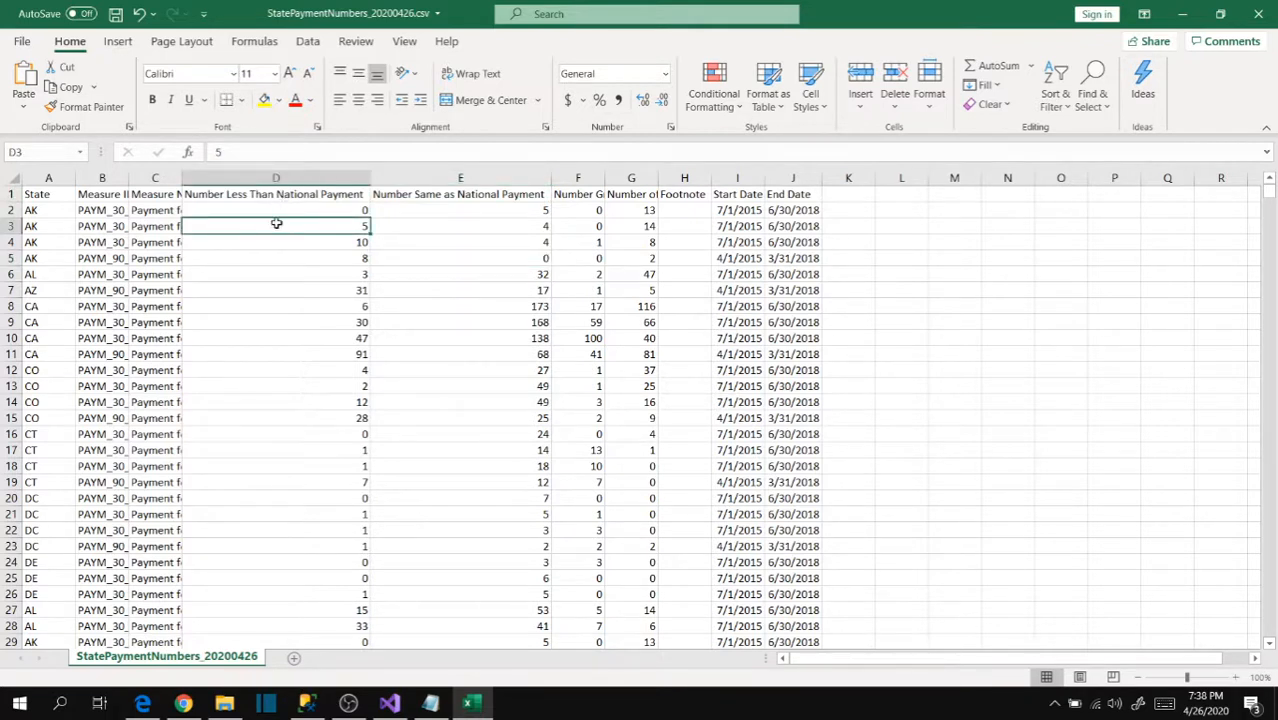
pyautogui.click(292, 258)
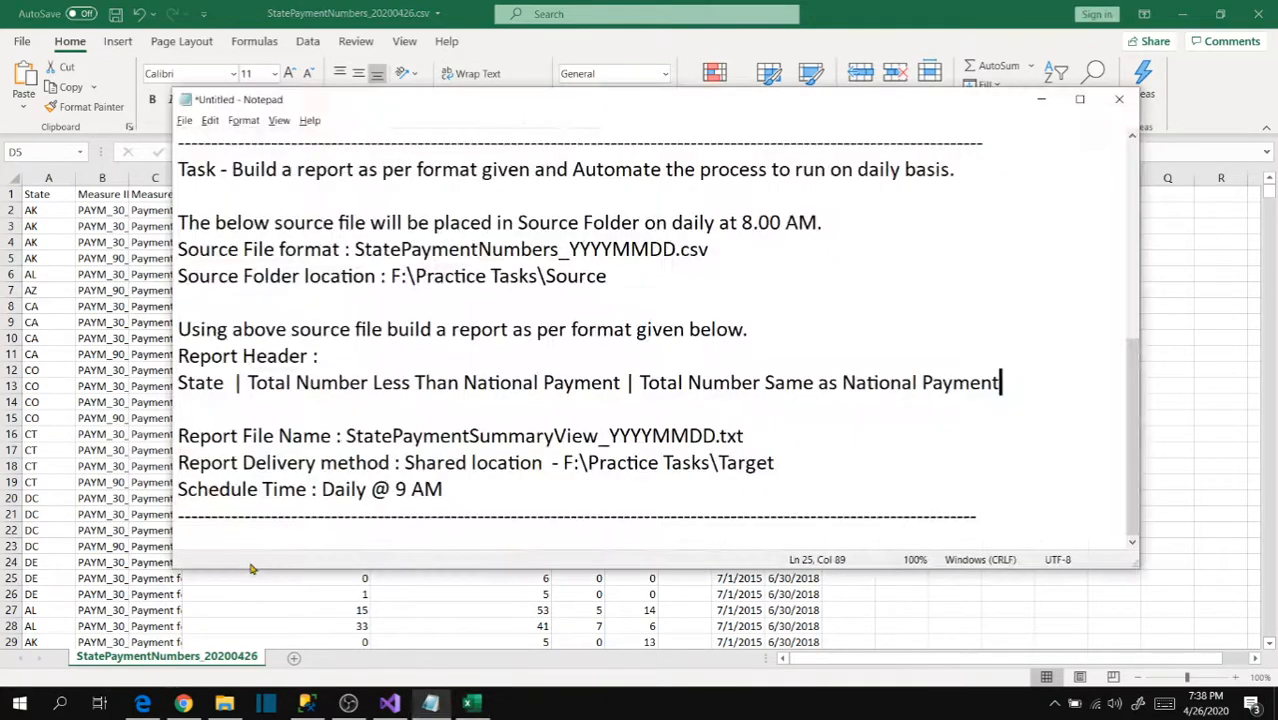
pyautogui.click(1118, 99)
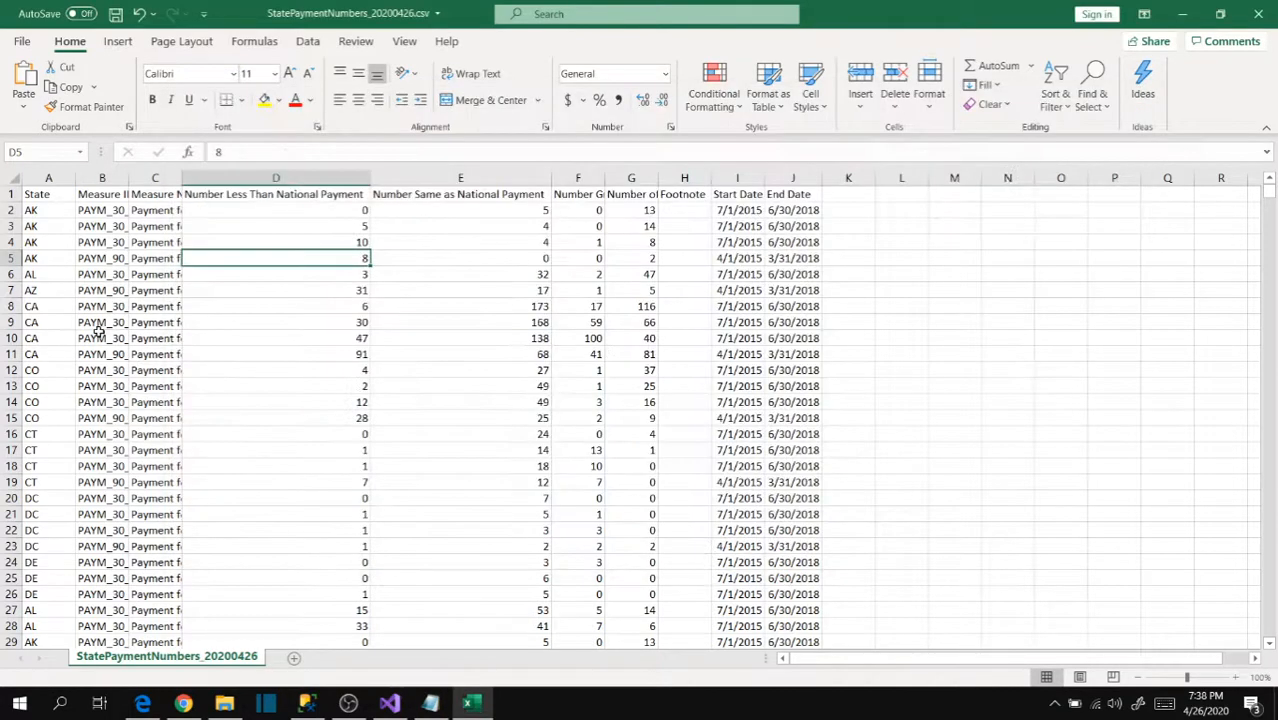
pyautogui.click(460, 354)
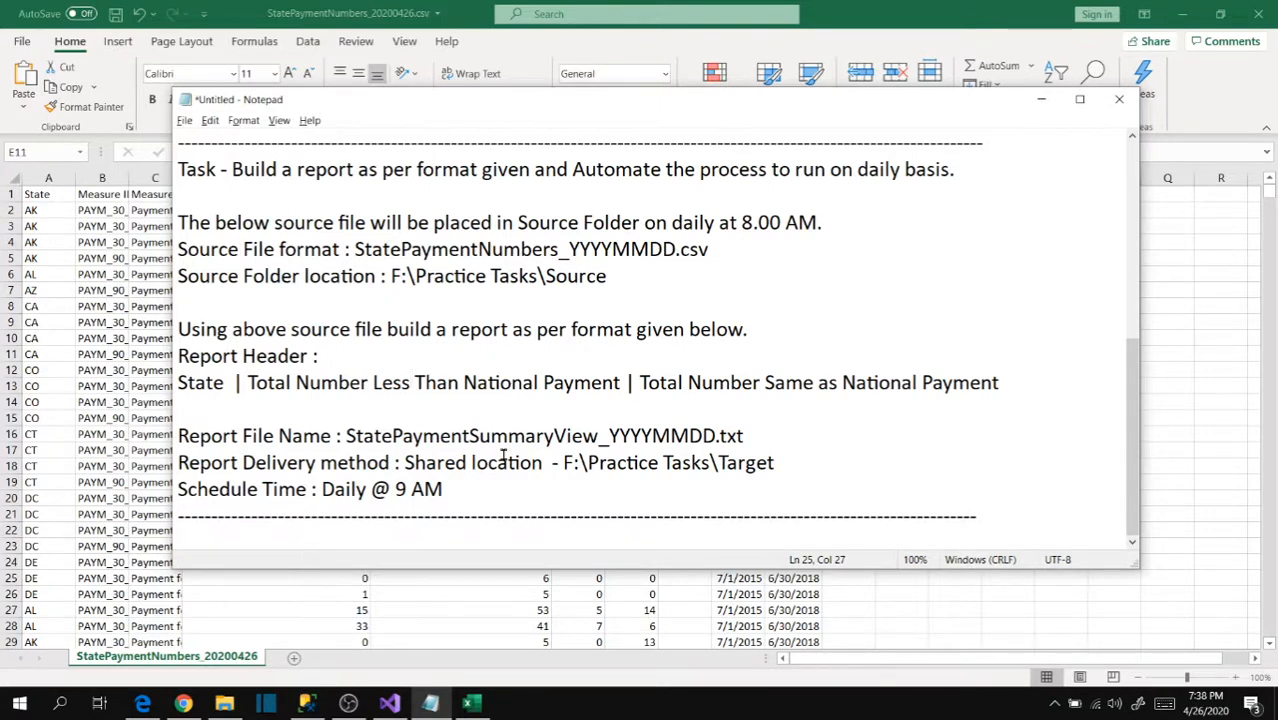
# Step: Reread the Source File format line and Report Header in Notepad, then switch to SSMS
pyautogui.click(411, 382)
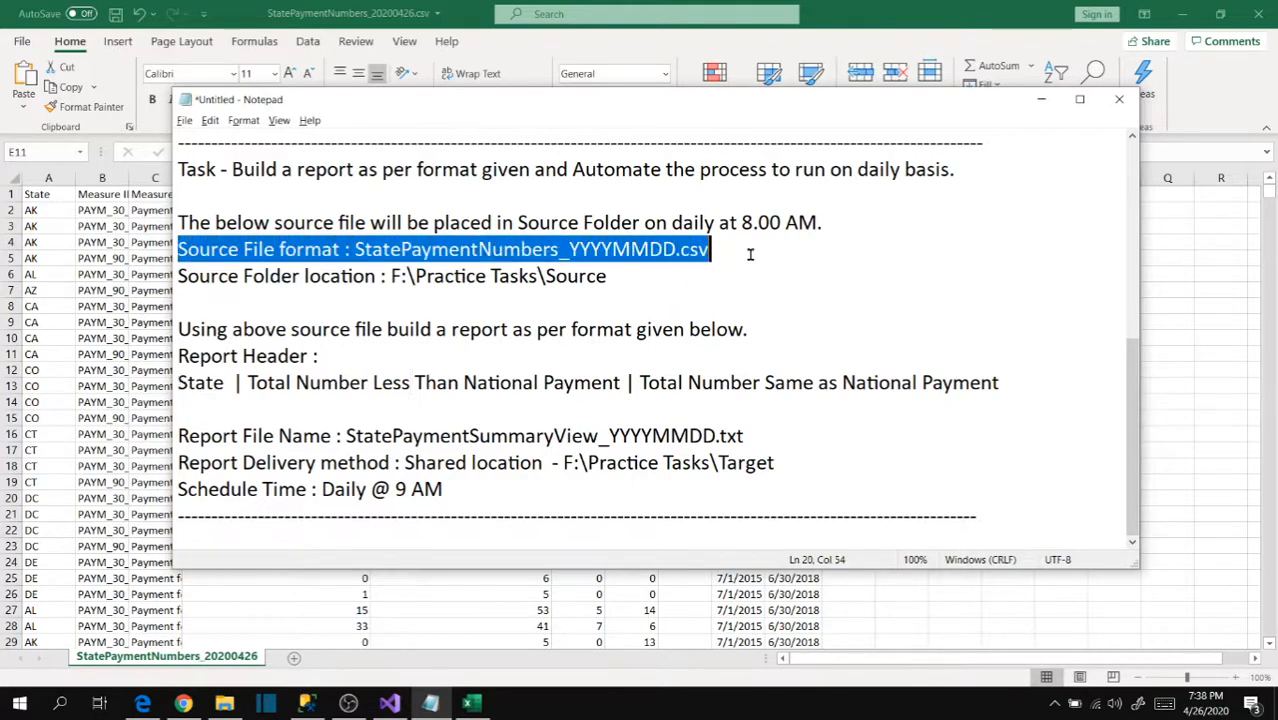
pyautogui.click(744, 329)
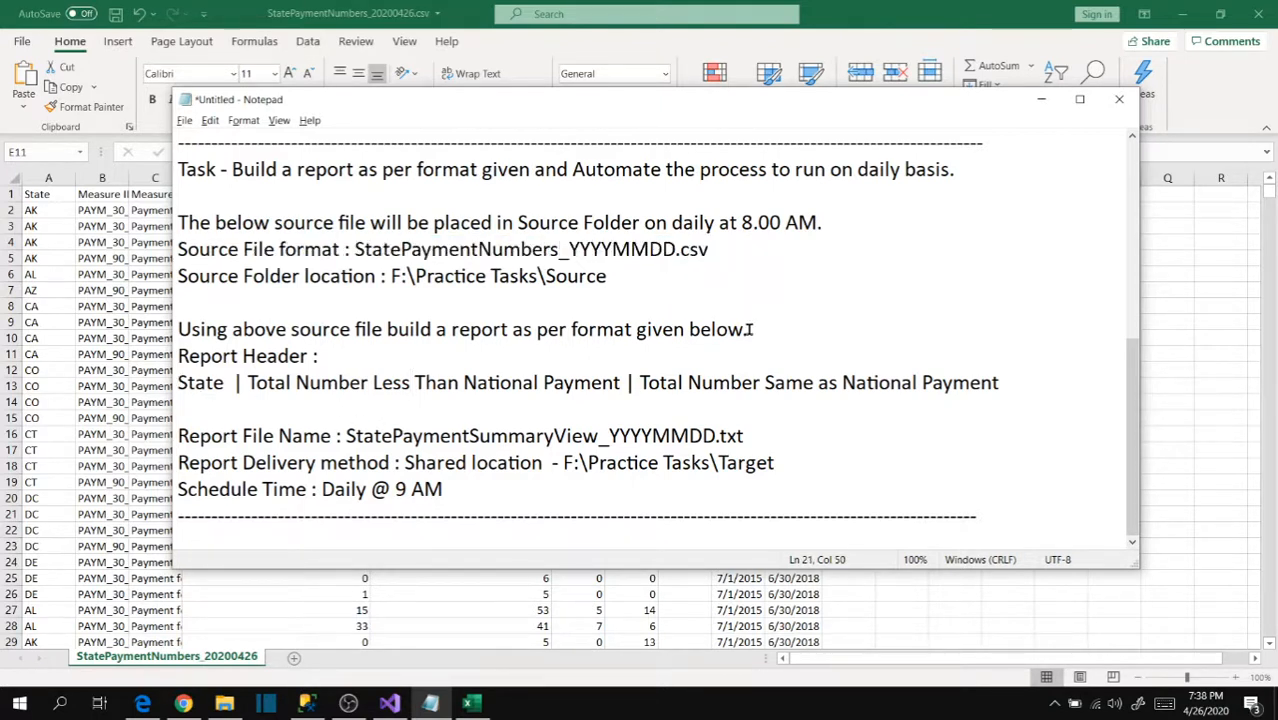
pyautogui.click(605, 276)
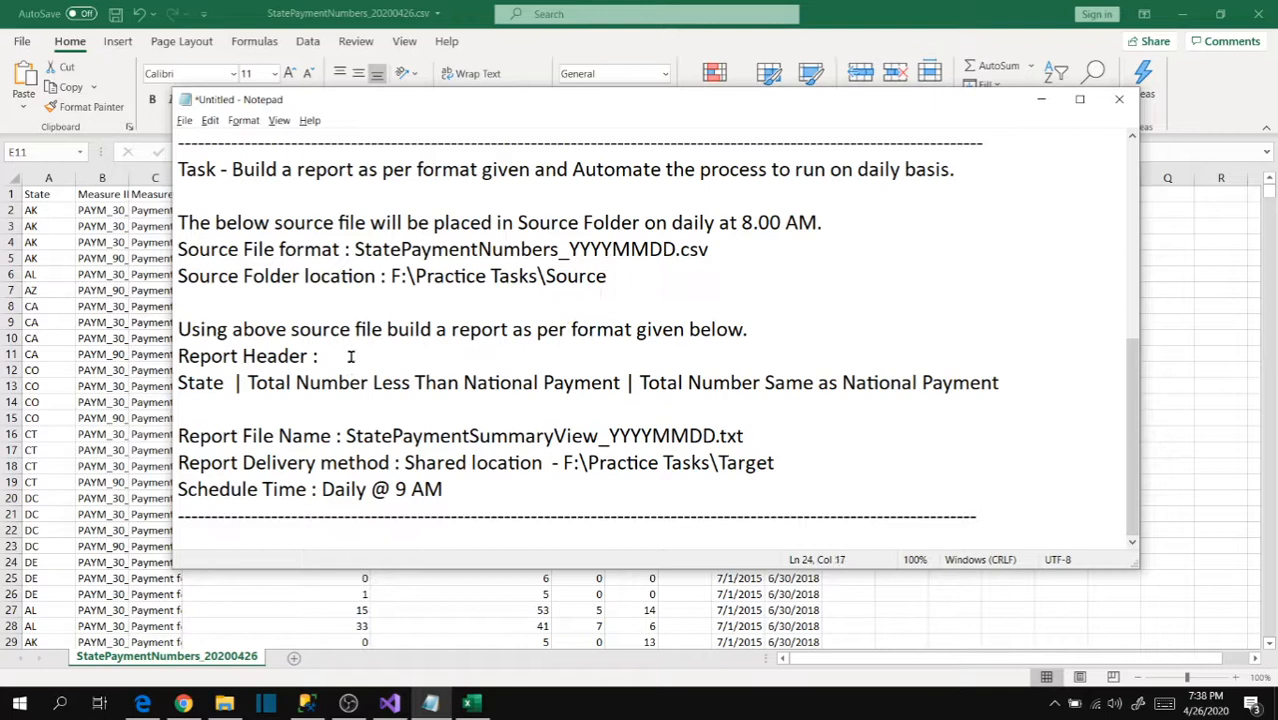
pyautogui.click(322, 356)
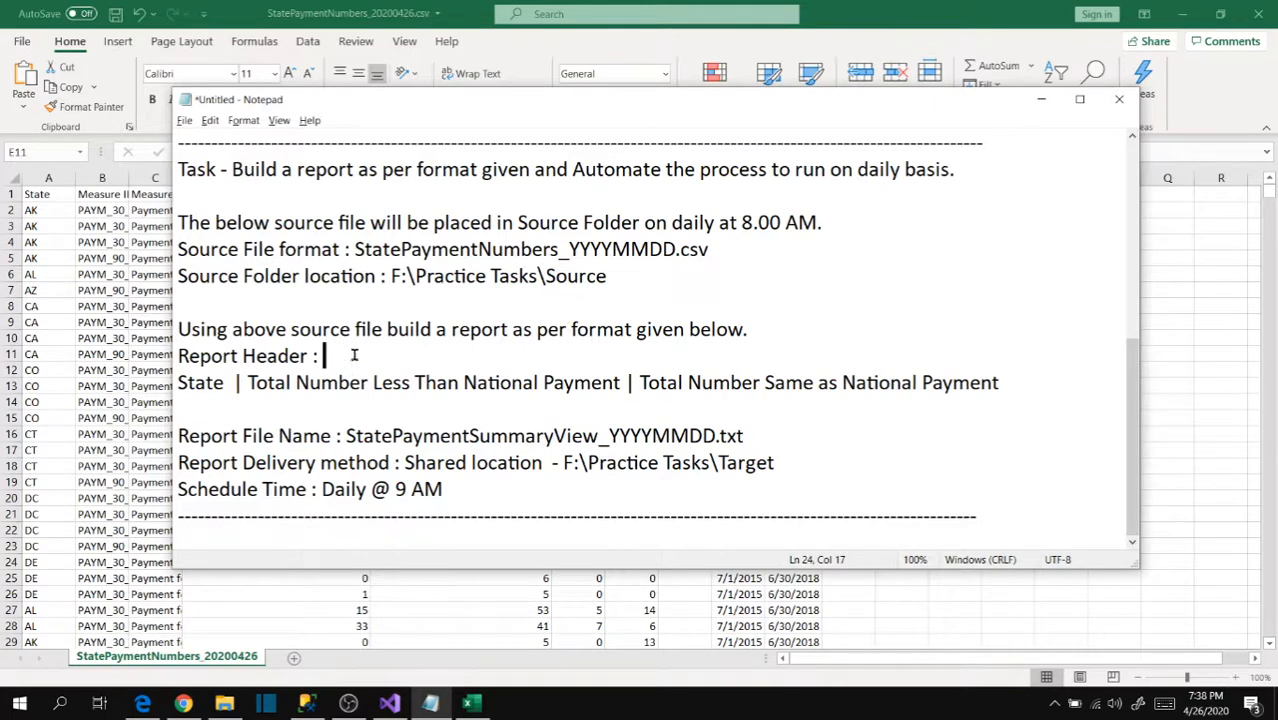
pyautogui.moveTo(415, 382)
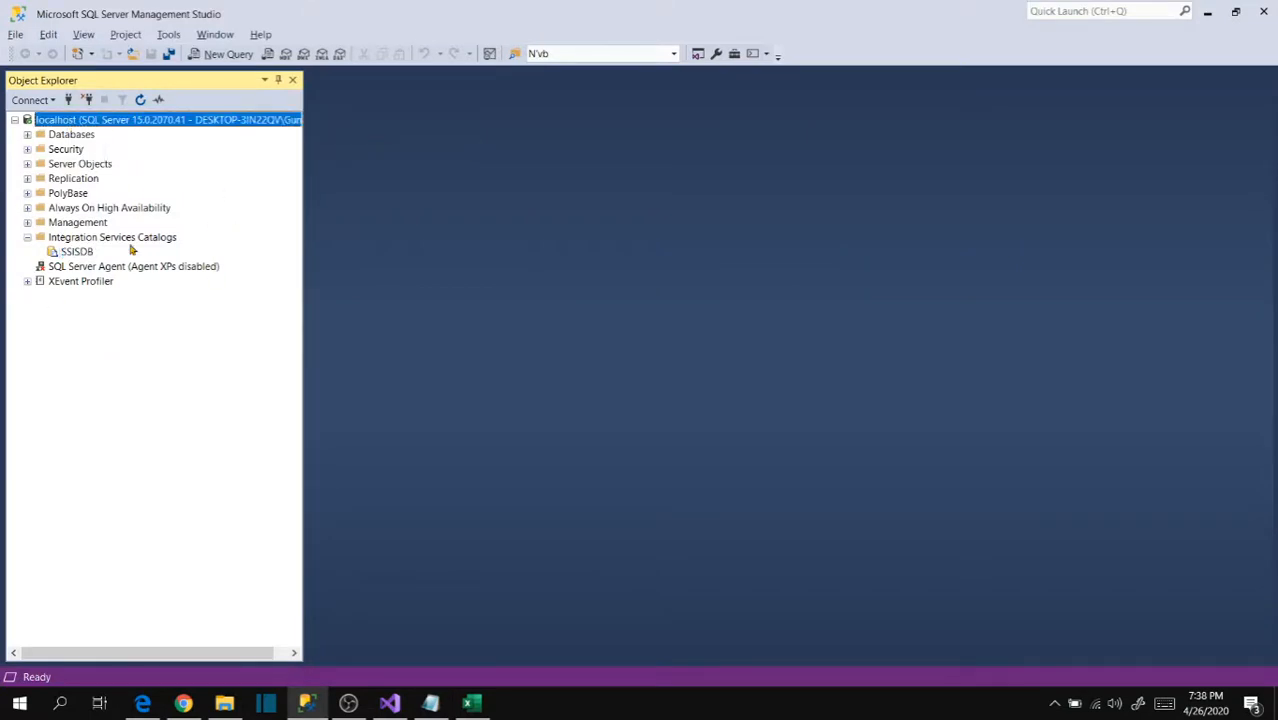
pyautogui.moveTo(140, 119)
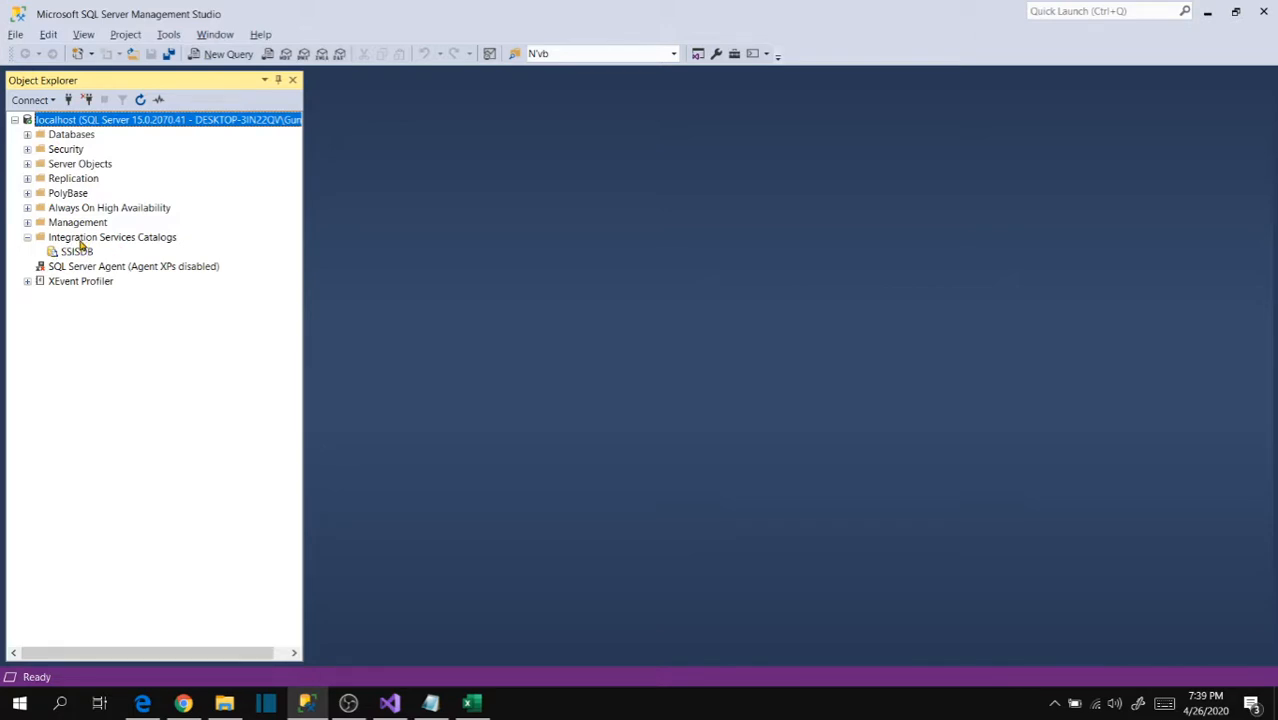
# Step: Expand Integration Services Catalogs to show SSISDB and select SQL Server Agent (Agent XPs disabled)
pyautogui.click(75, 251)
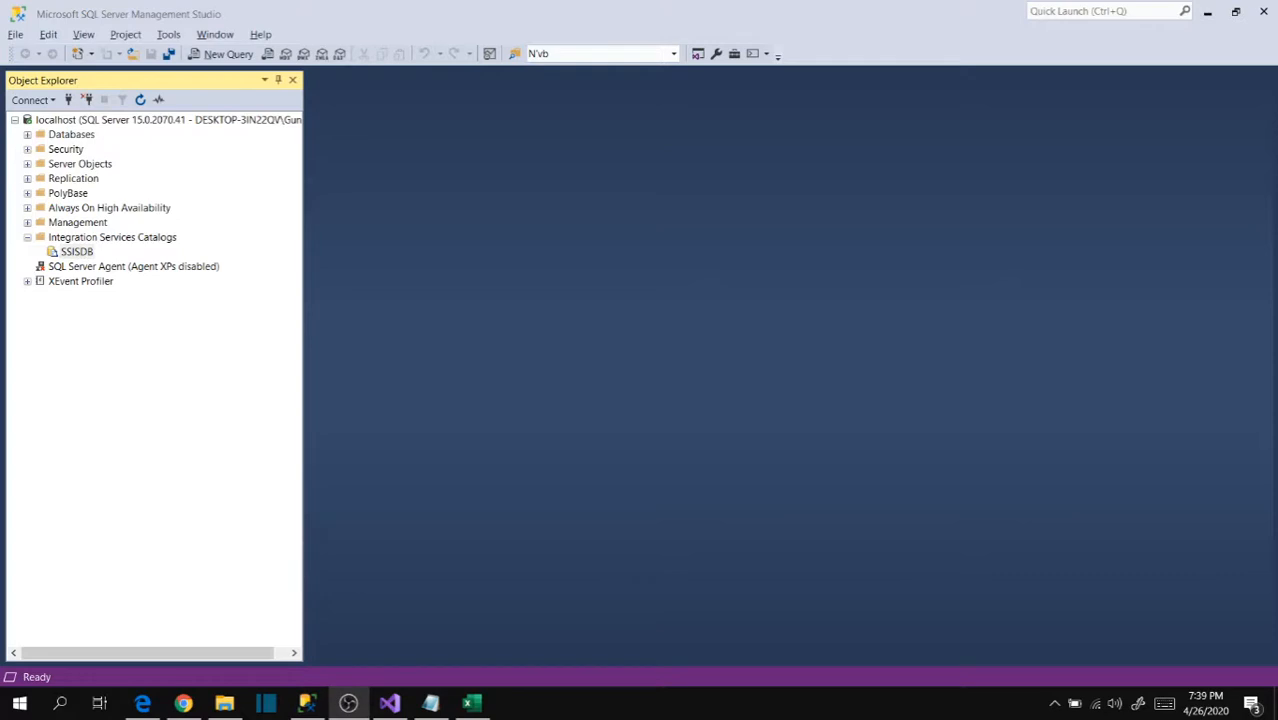
pyautogui.moveTo(115, 281)
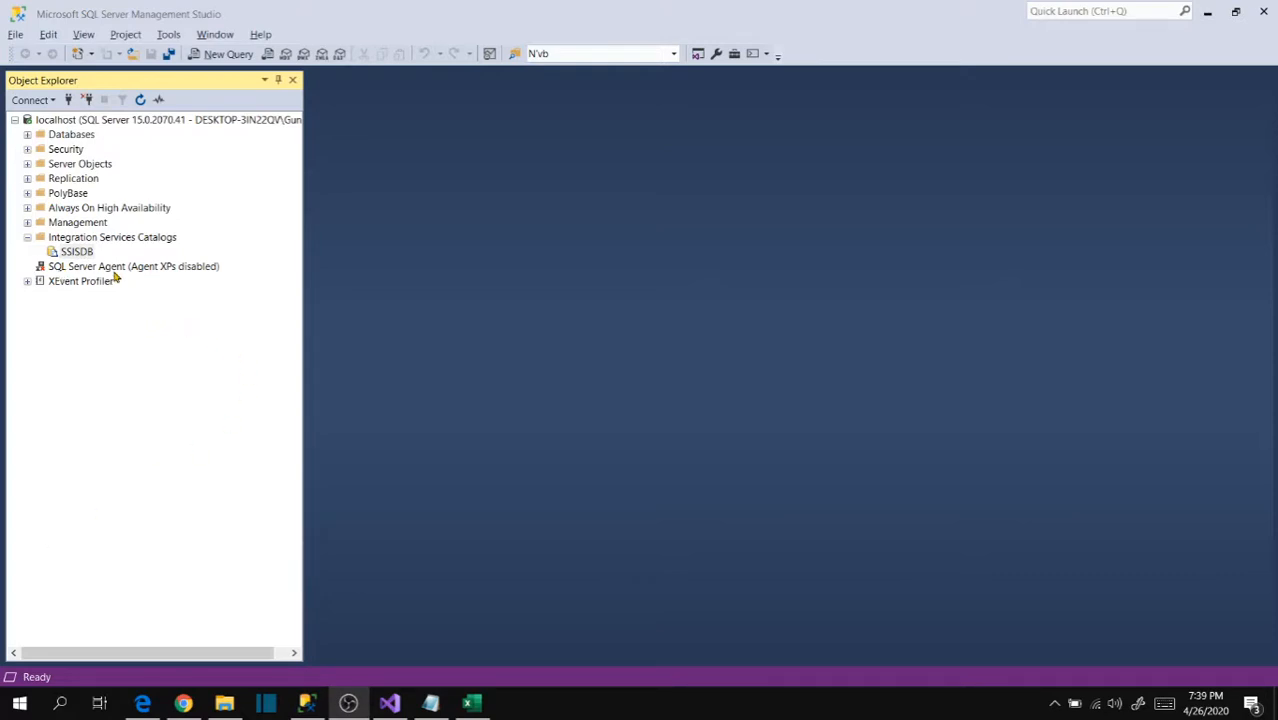
pyautogui.click(110, 266)
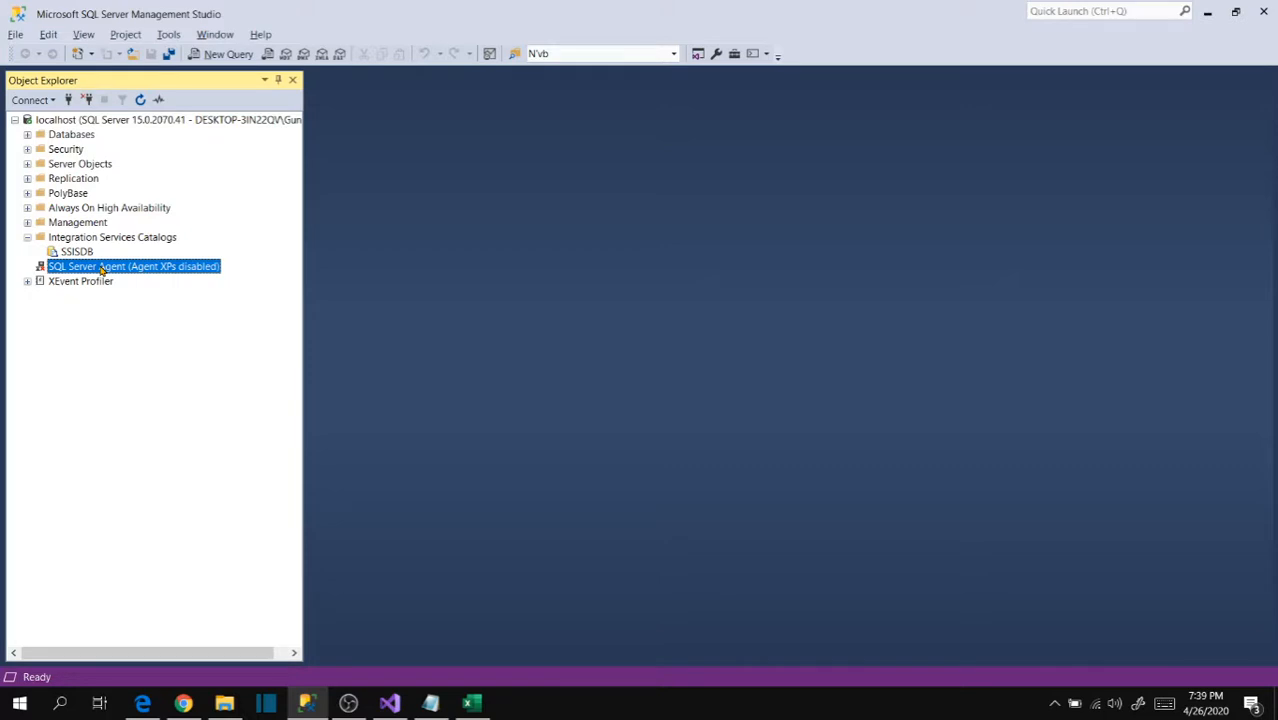
pyautogui.moveTo(154, 304)
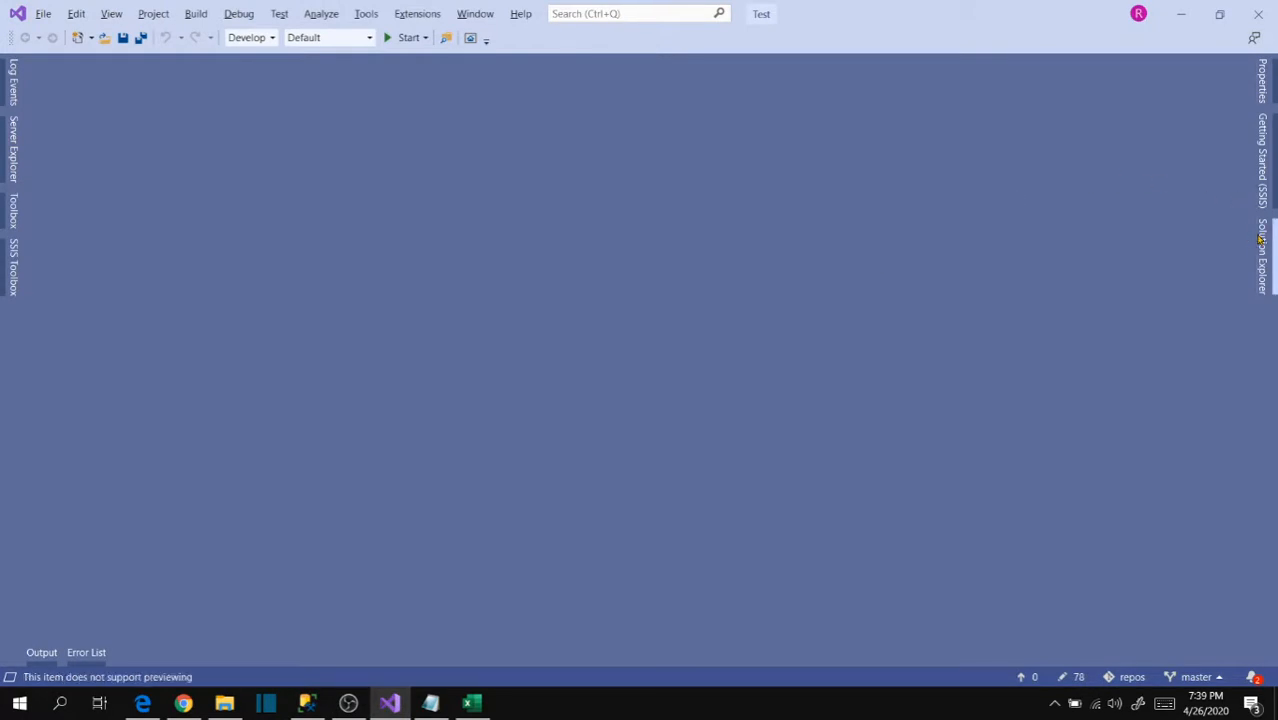
pyautogui.moveTo(902, 196)
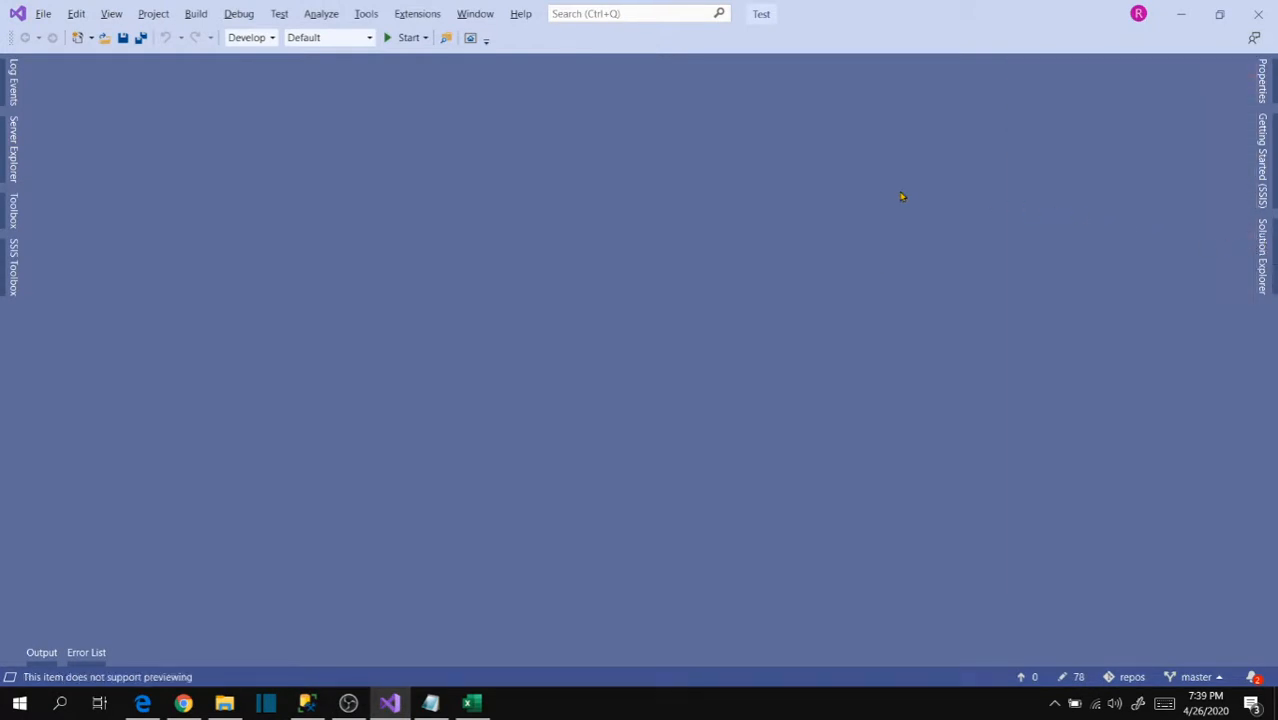
pyautogui.moveTo(901, 274)
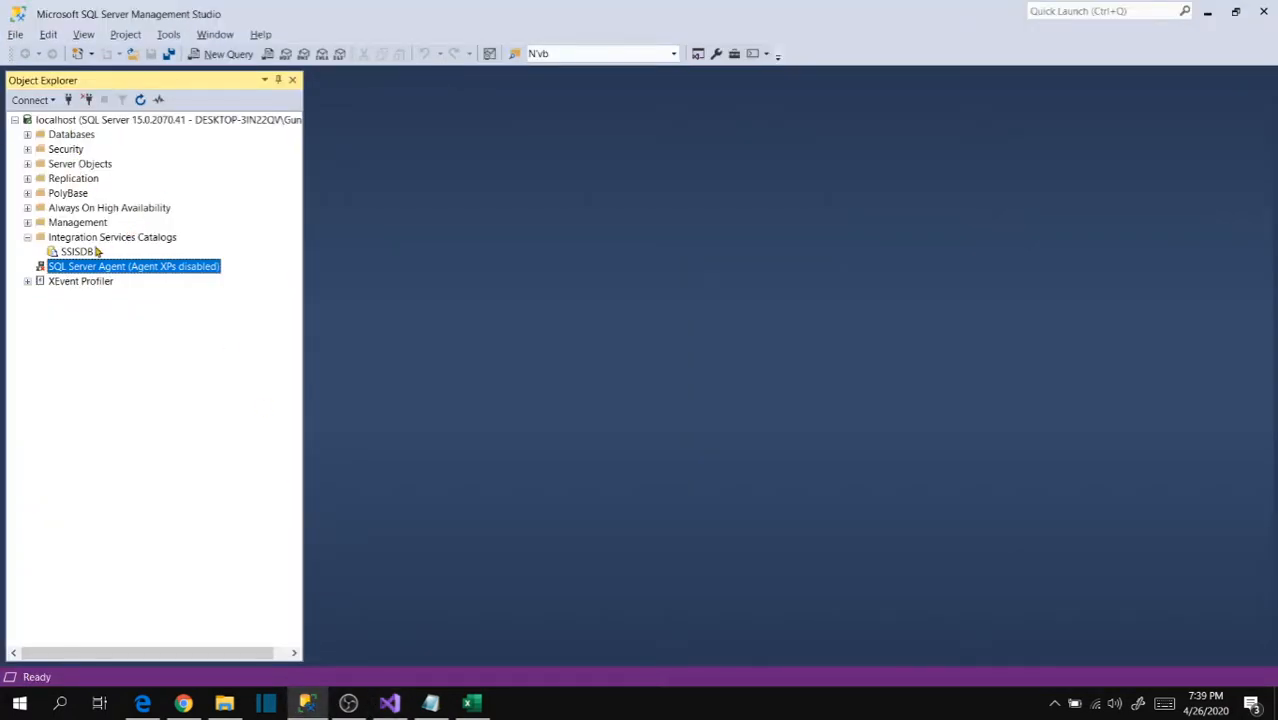
pyautogui.click(77, 251)
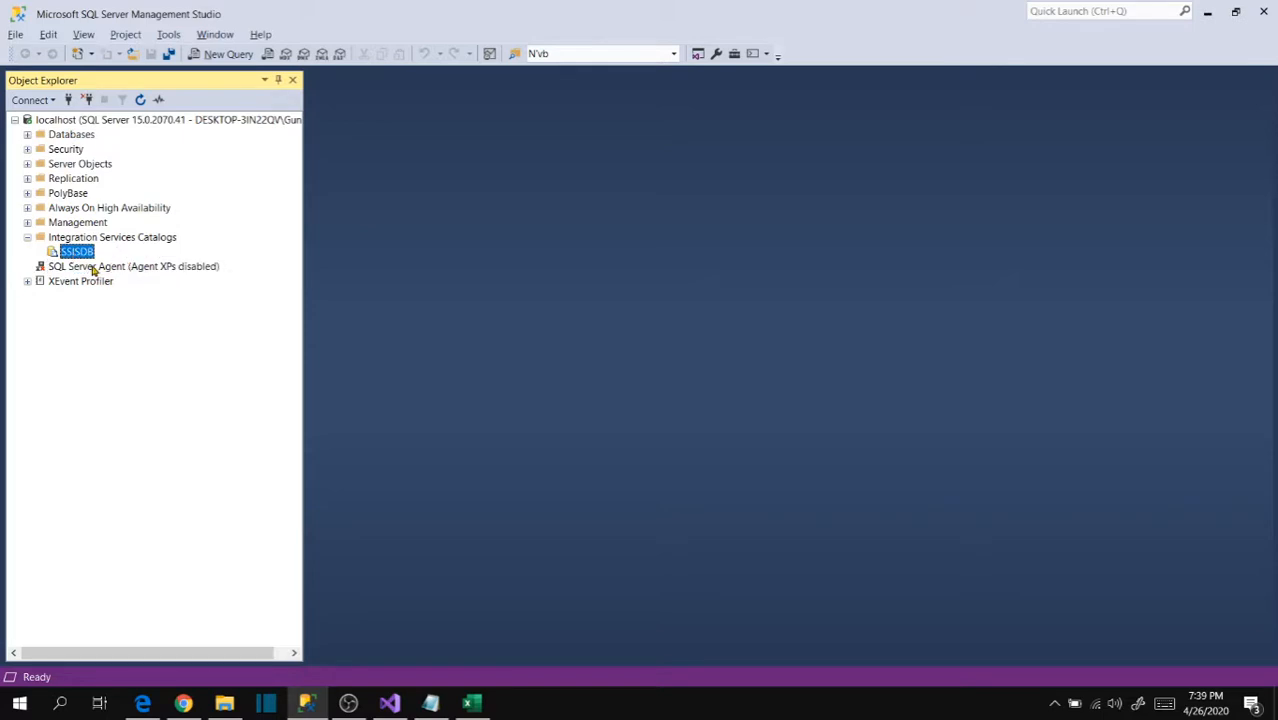
pyautogui.click(120, 266)
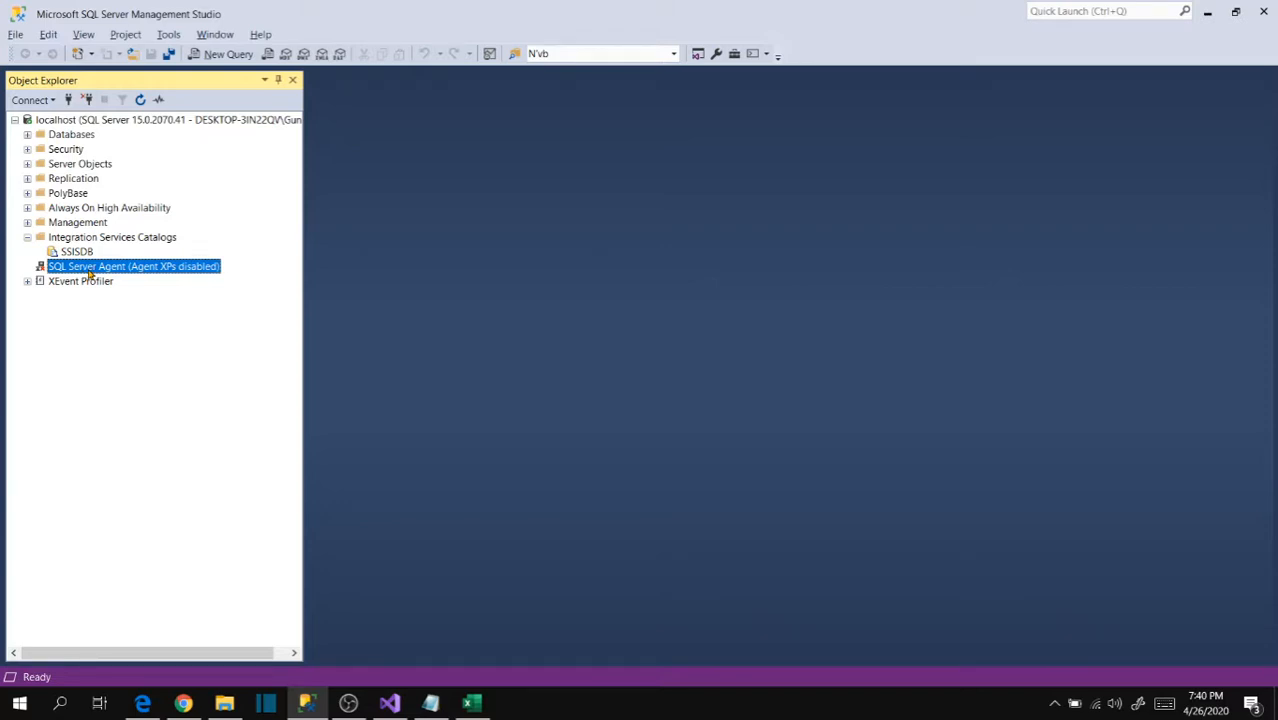
pyautogui.moveTo(258, 644)
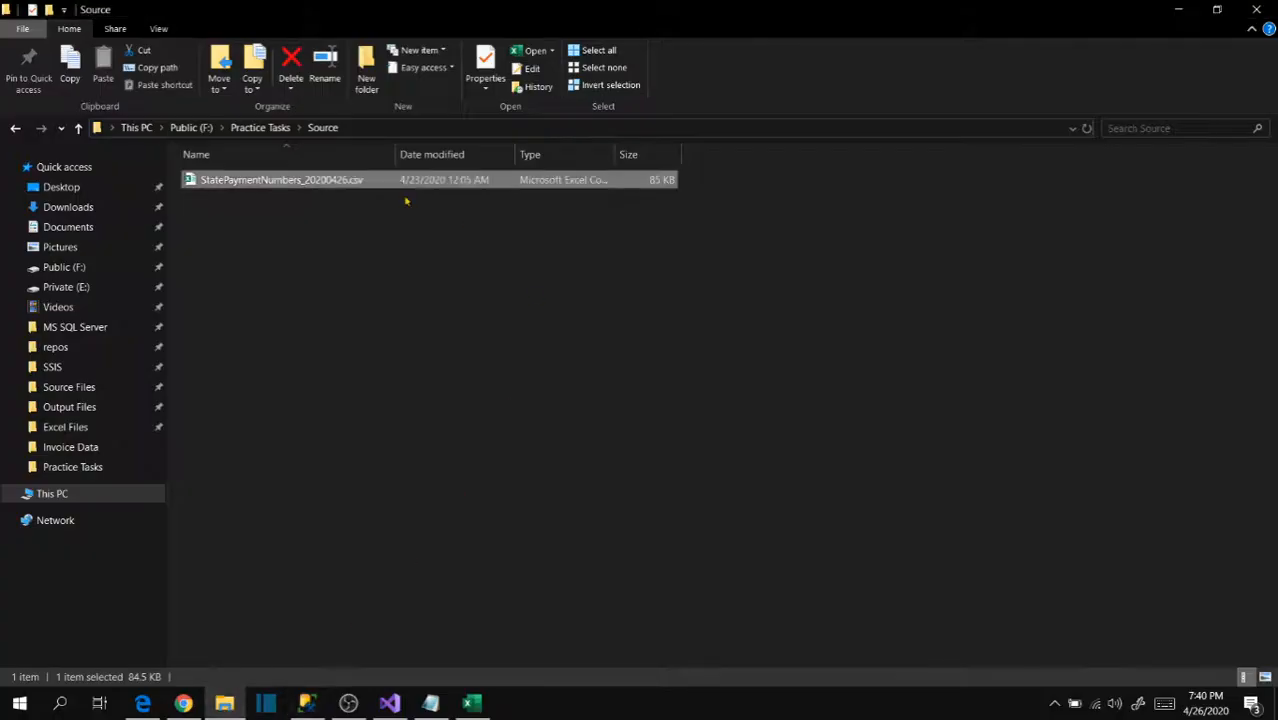
pyautogui.moveTo(350, 218)
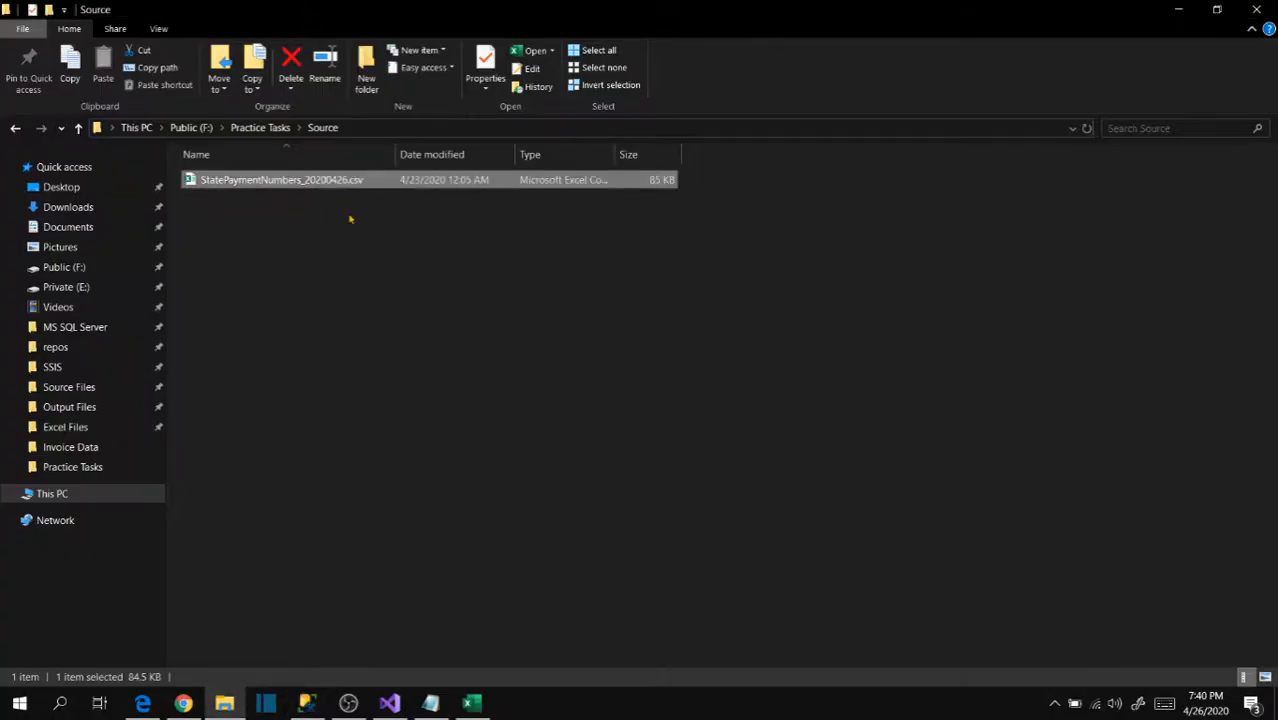
pyautogui.moveTo(323, 205)
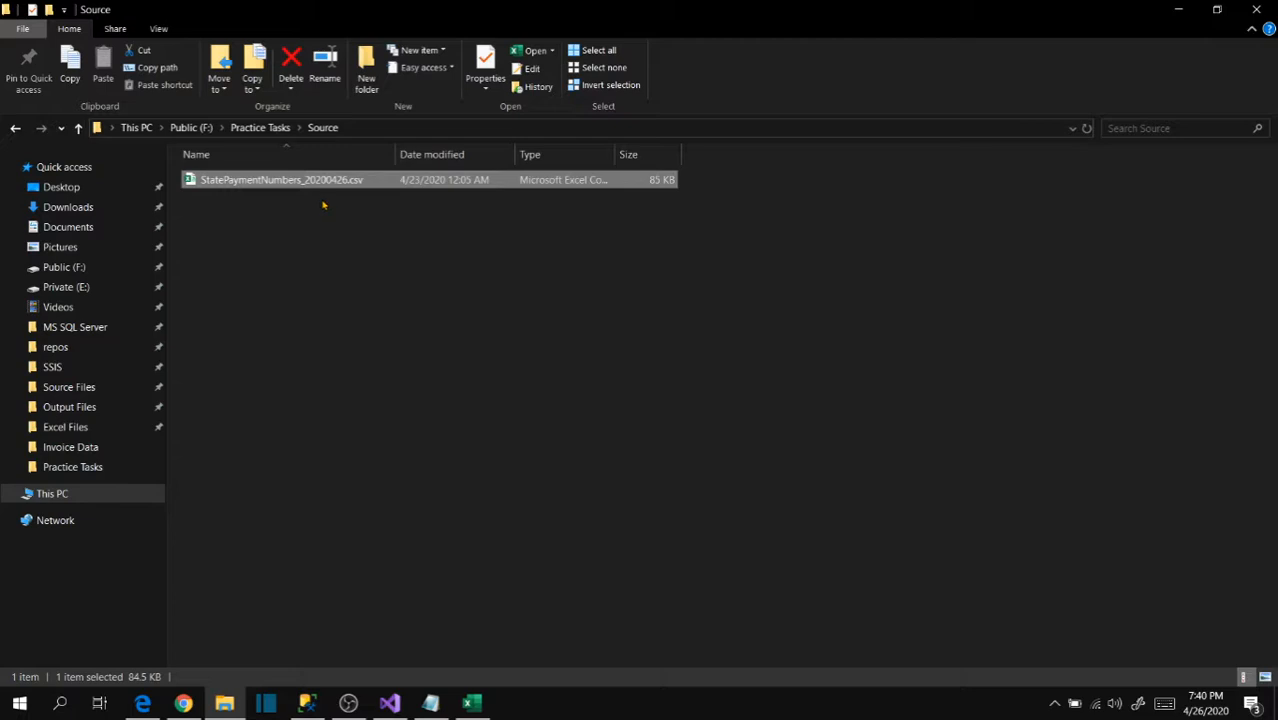
pyautogui.moveTo(294, 206)
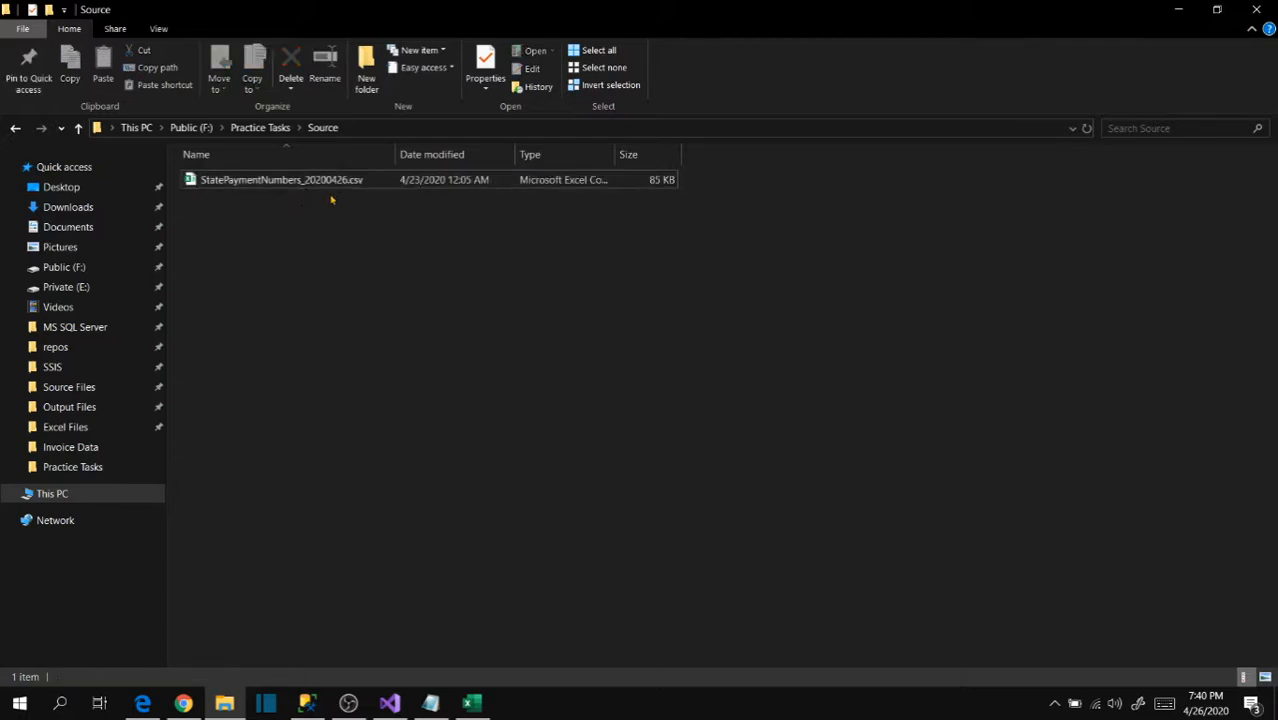
pyautogui.moveTo(300, 186)
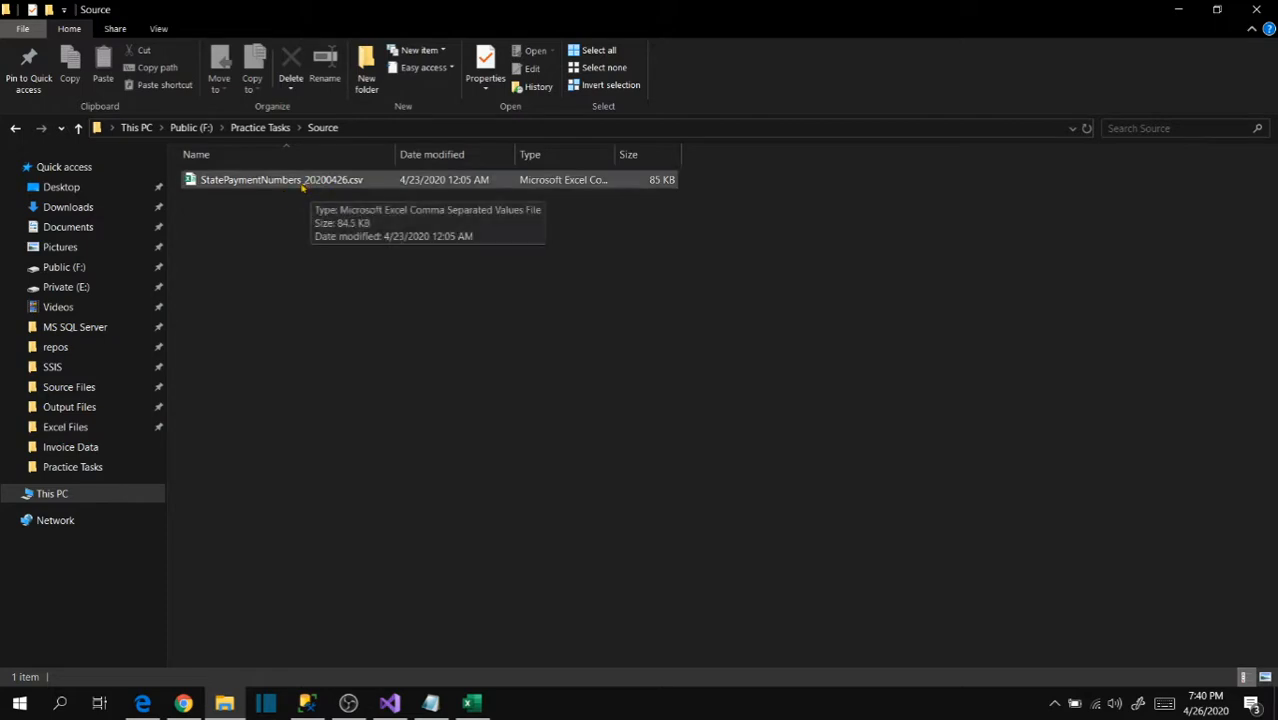
pyautogui.moveTo(307, 190)
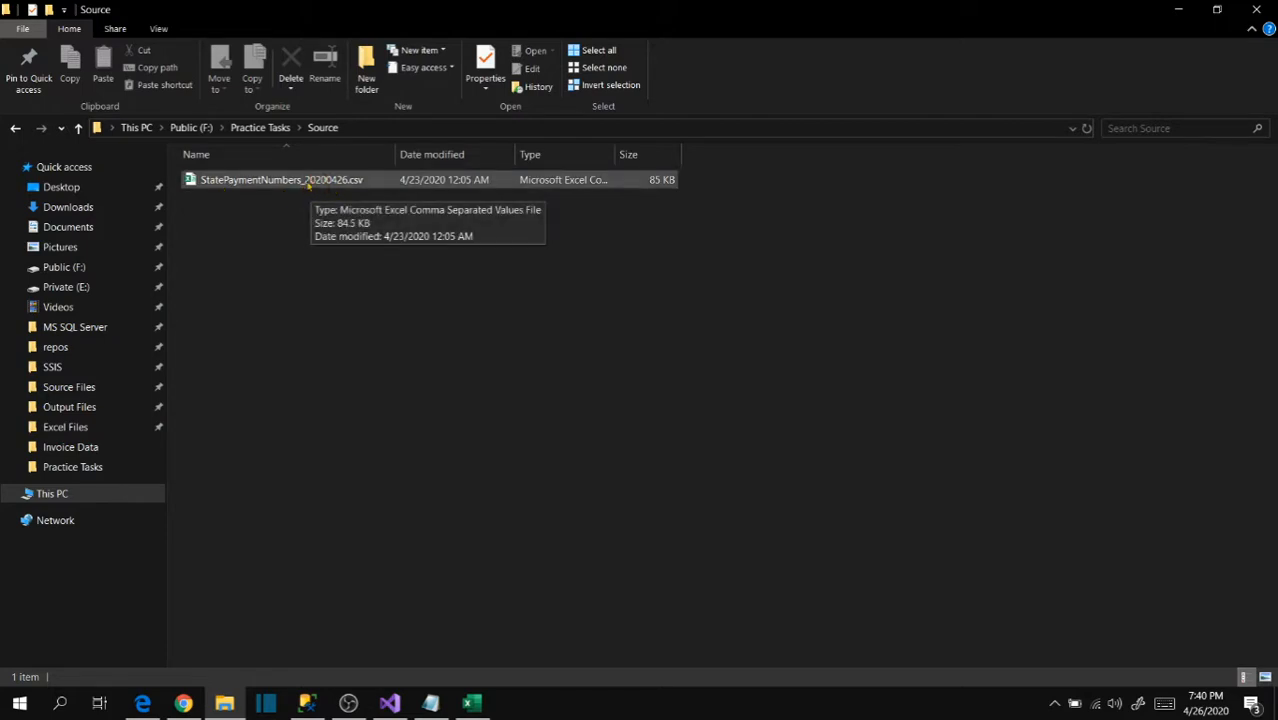
pyautogui.moveTo(340, 186)
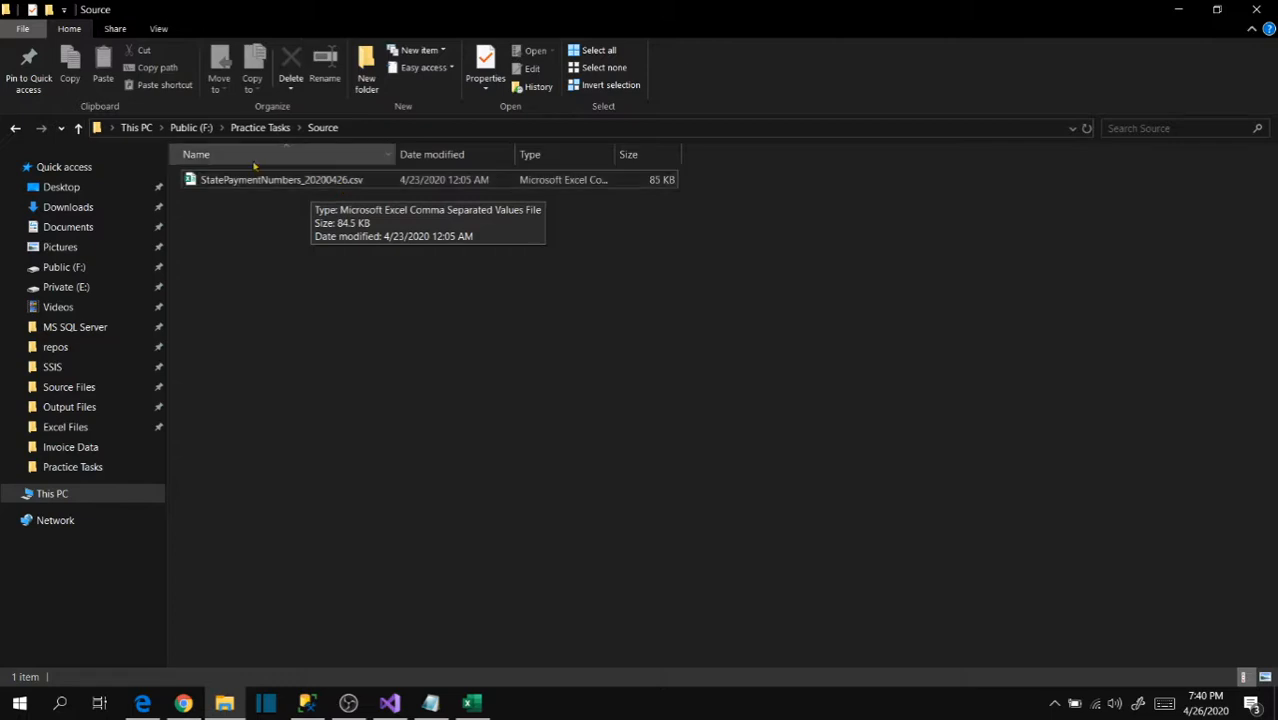
pyautogui.moveTo(205, 195)
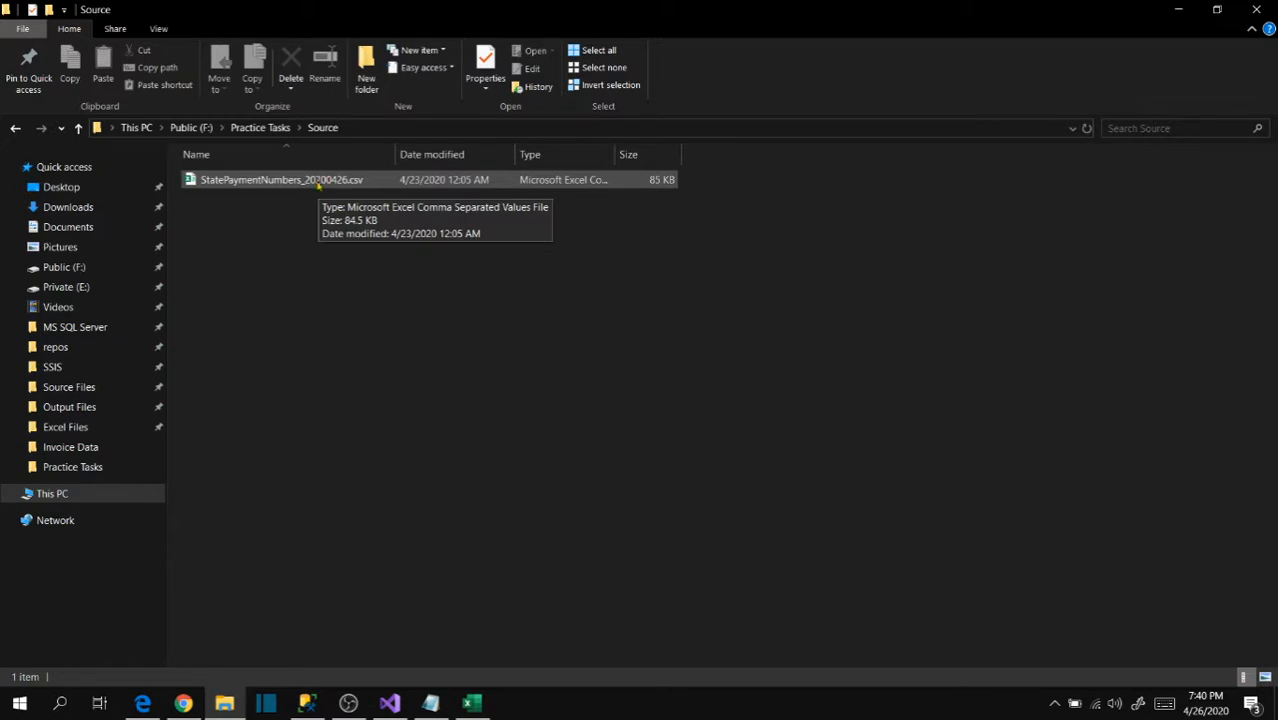
pyautogui.moveTo(307, 186)
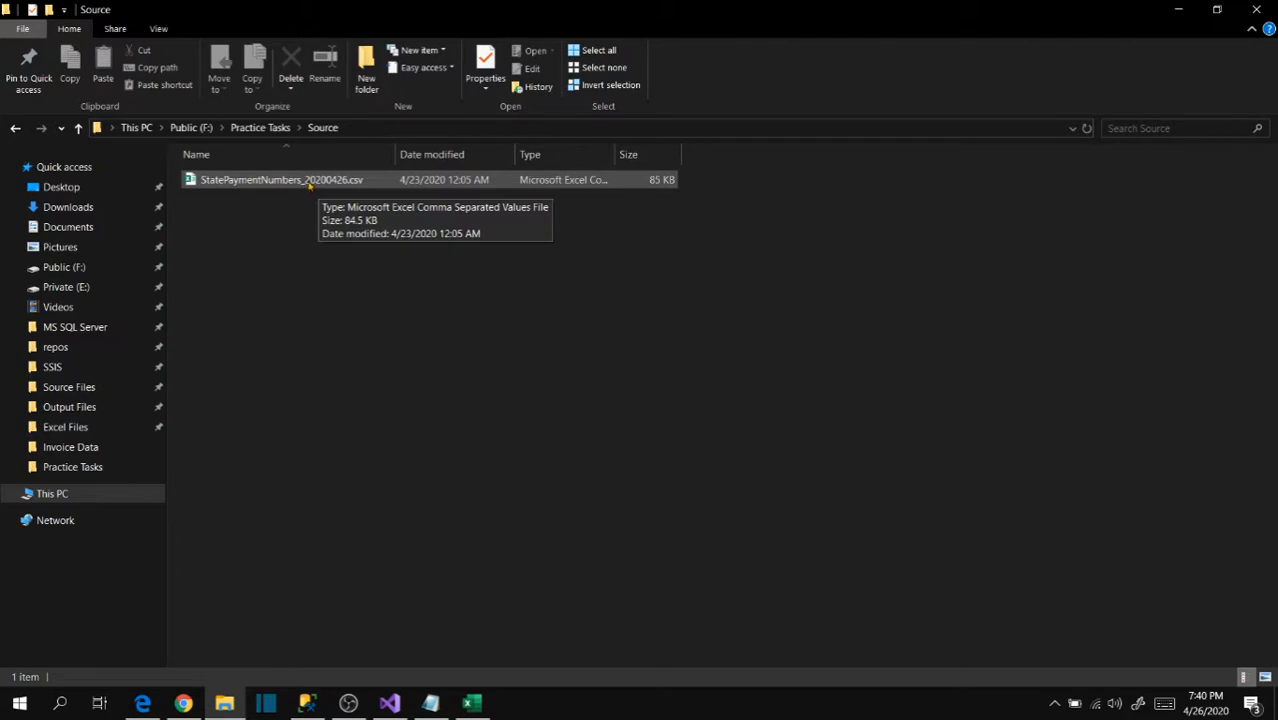
pyautogui.moveTo(278, 180)
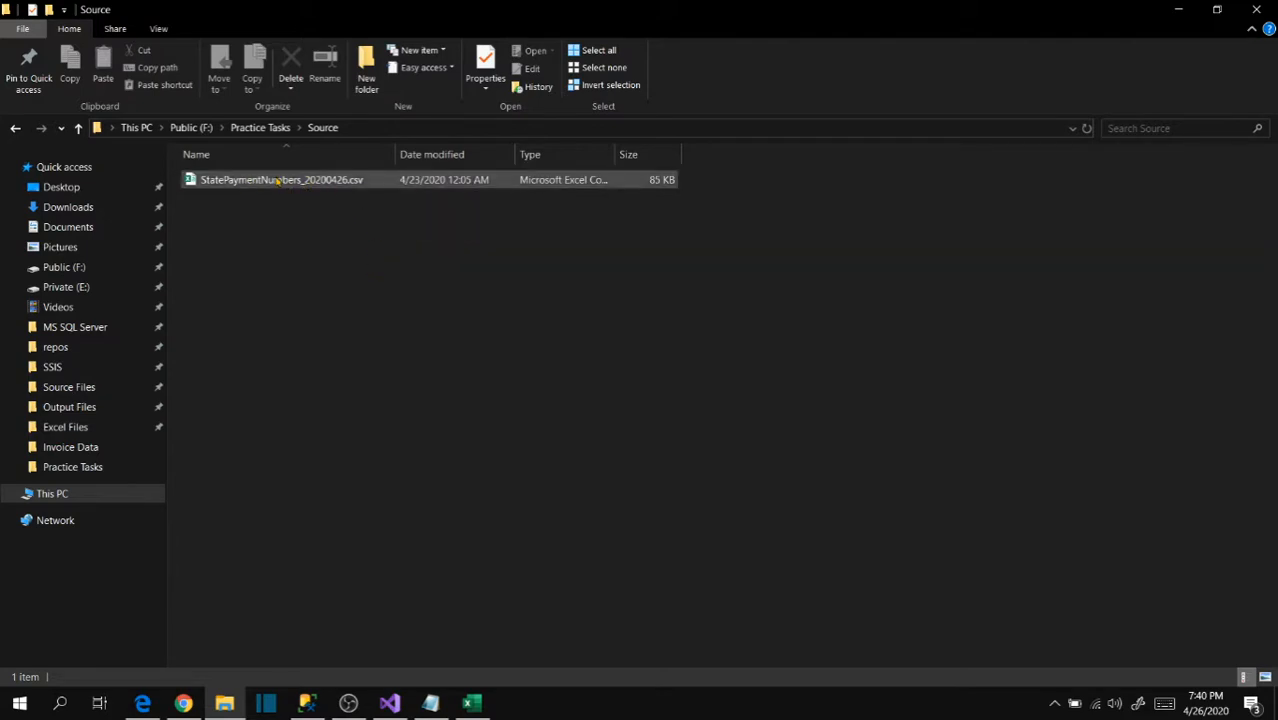
pyautogui.moveTo(285, 179)
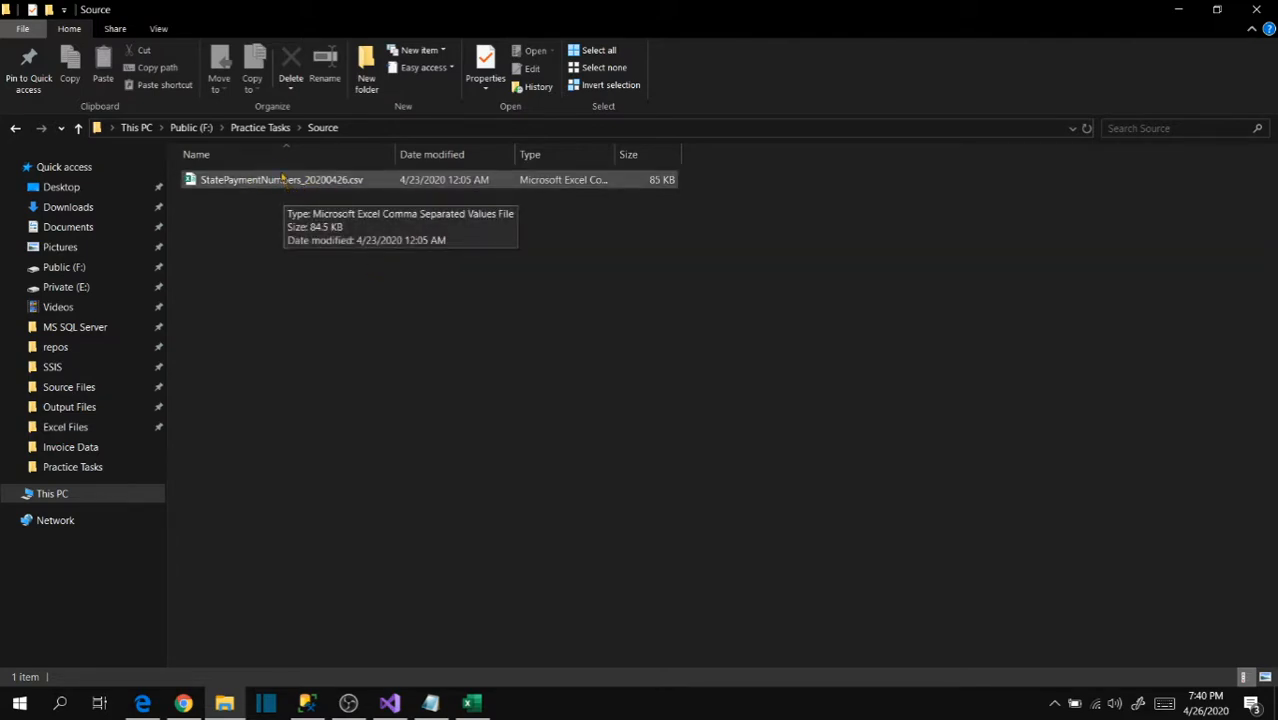
# Step: Return from the Source CSV to the Practice Tasks folder via the address bar
pyautogui.click(261, 127)
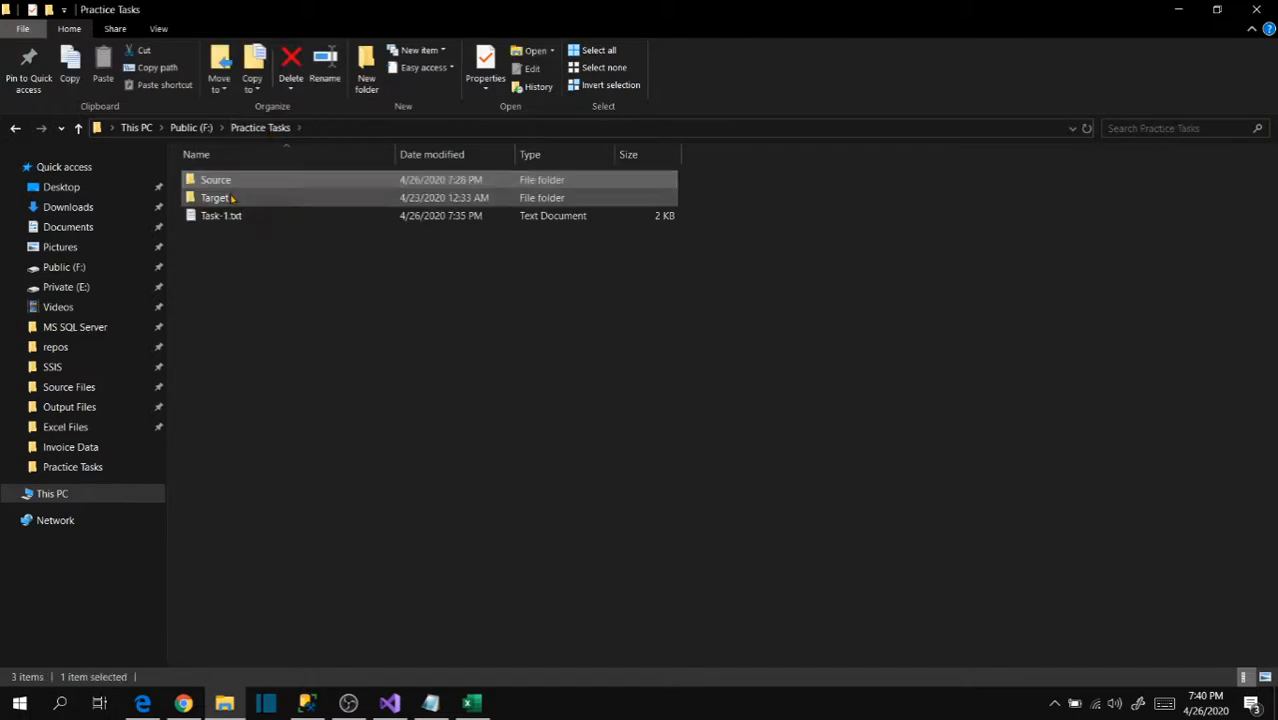
# Step: Open the Target folder and confirm it shows 'This folder is empty.'
pyautogui.doubleClick(214, 197)
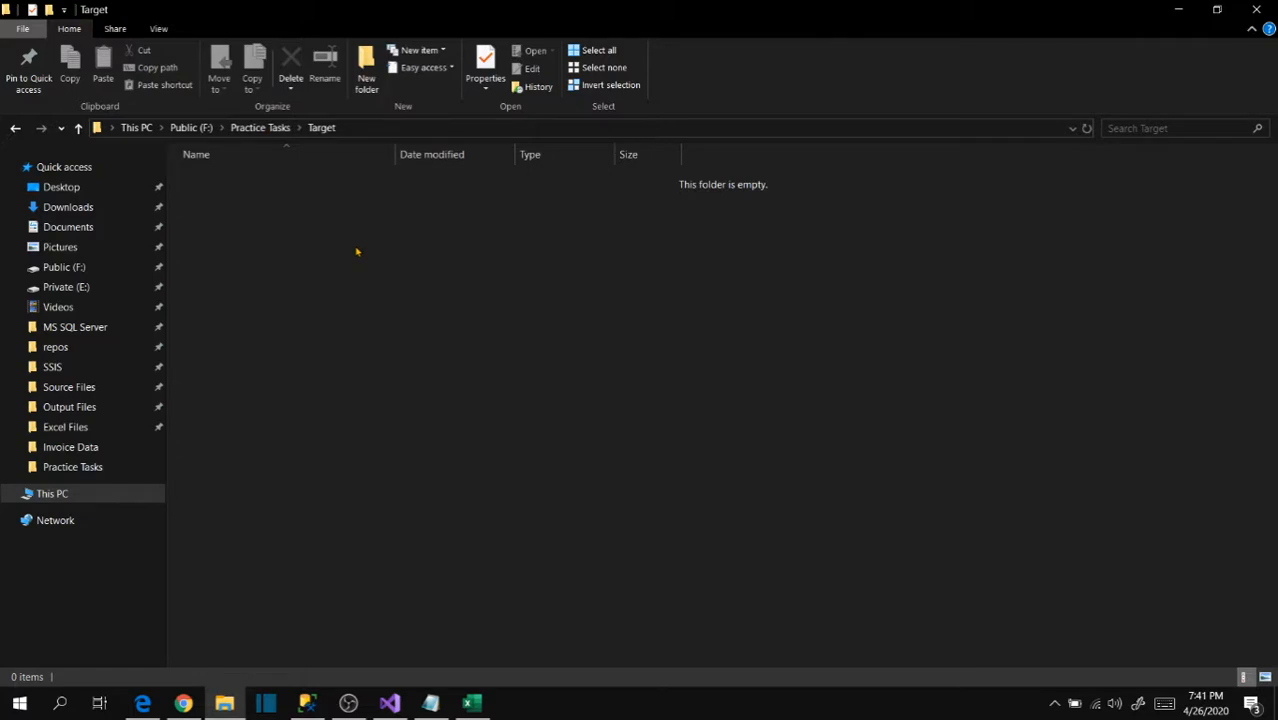
pyautogui.moveTo(345, 247)
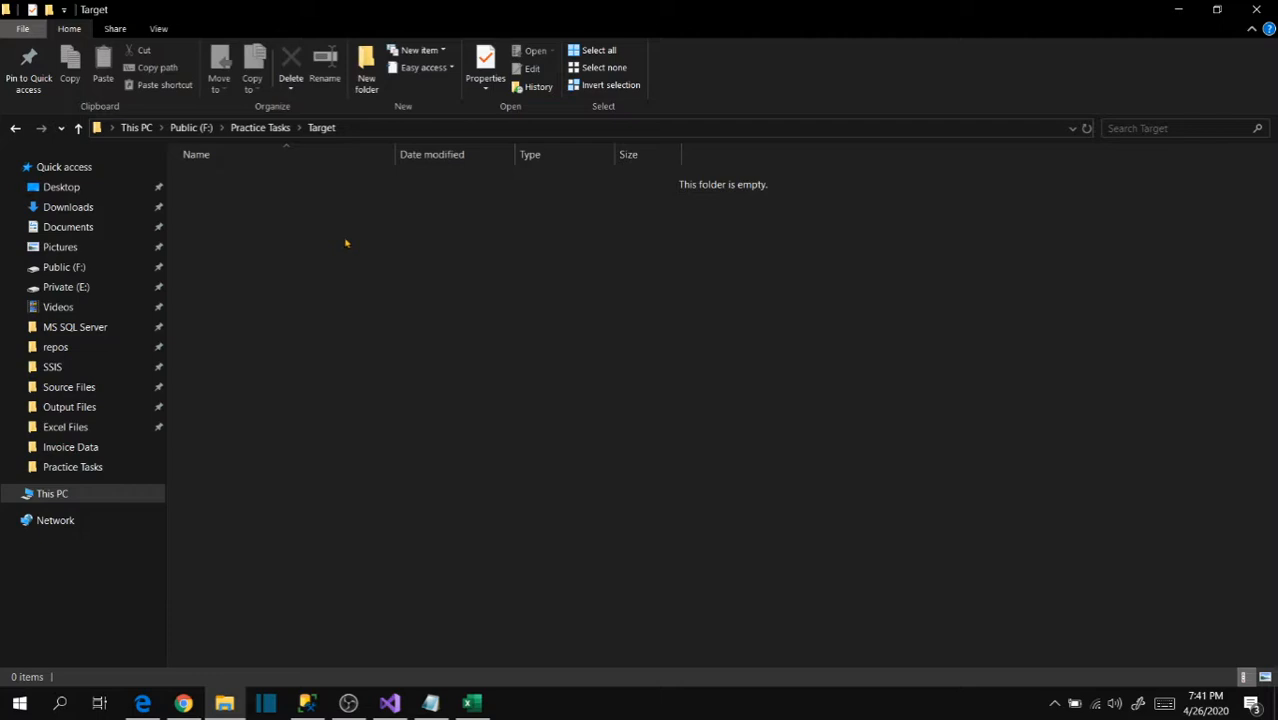
pyautogui.moveTo(350, 238)
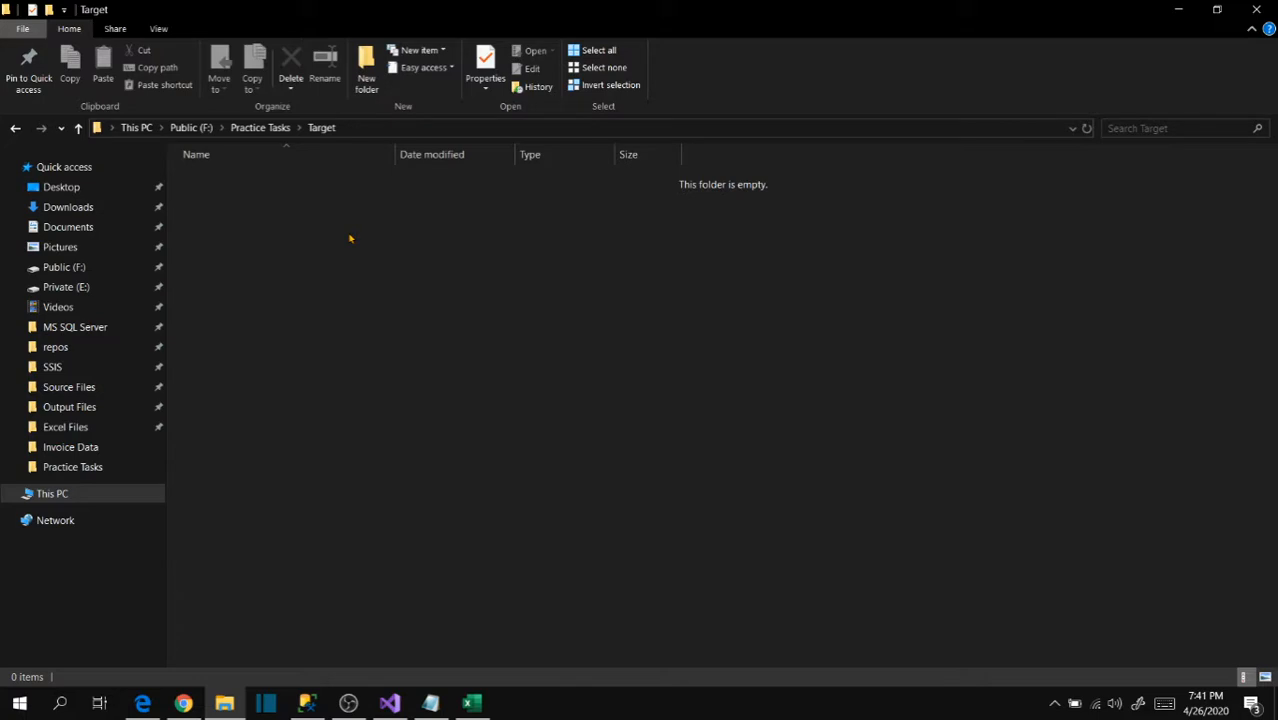
pyautogui.moveTo(373, 312)
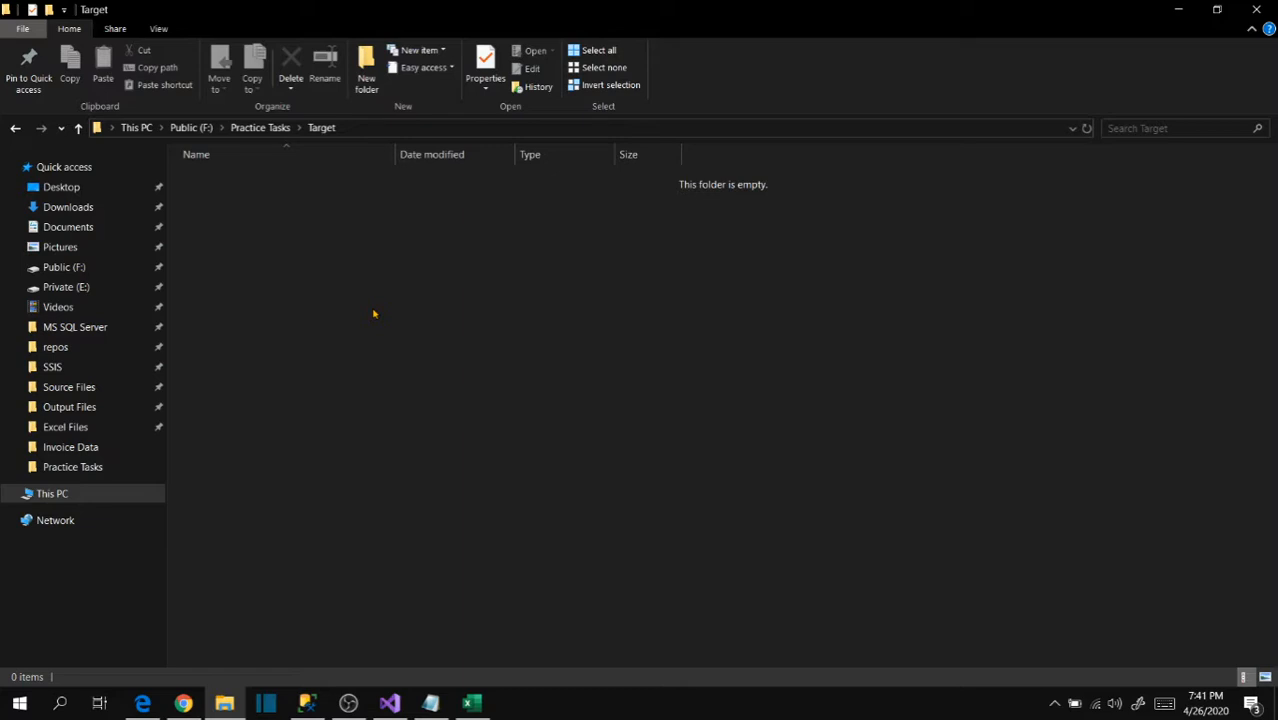
pyautogui.moveTo(450, 563)
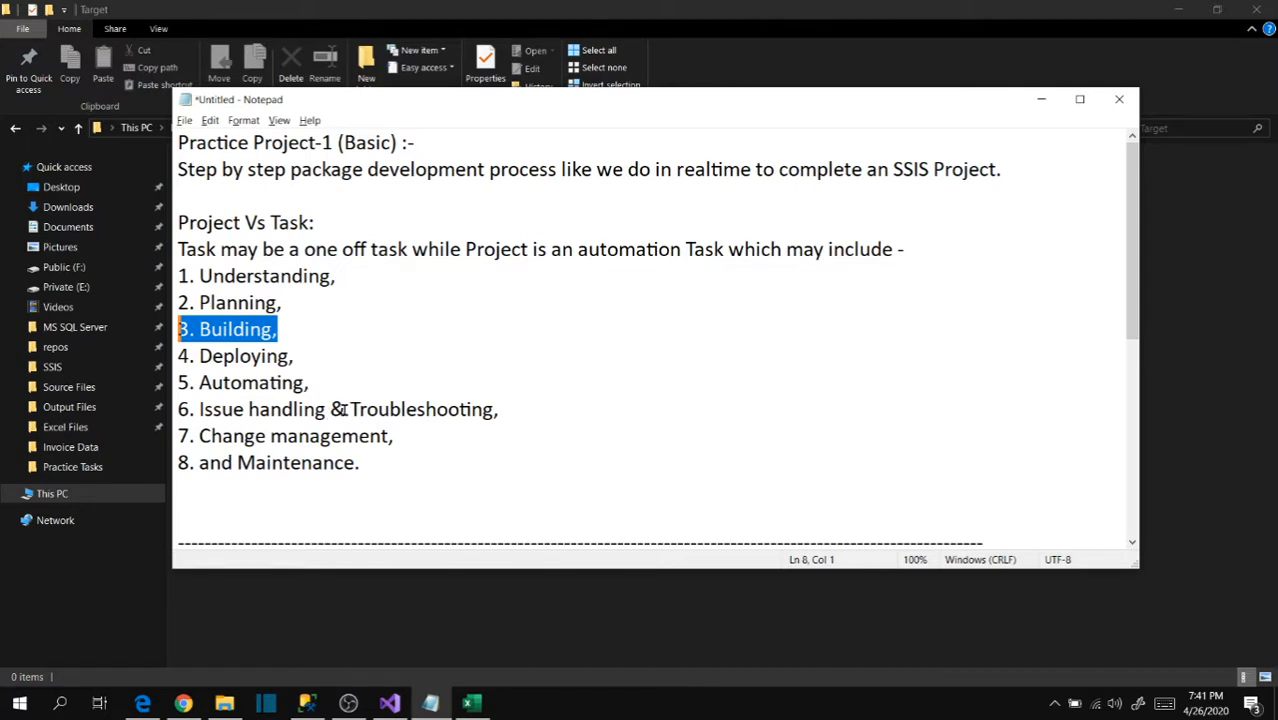
pyautogui.moveTo(434, 368)
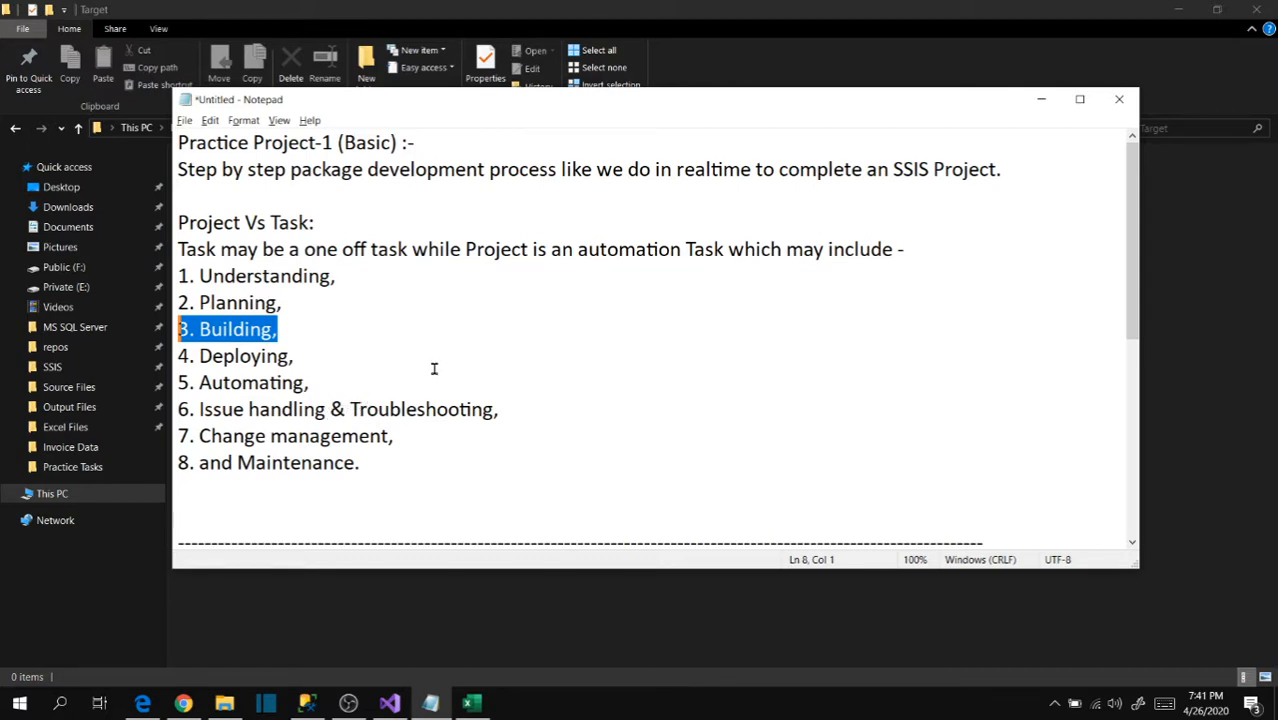